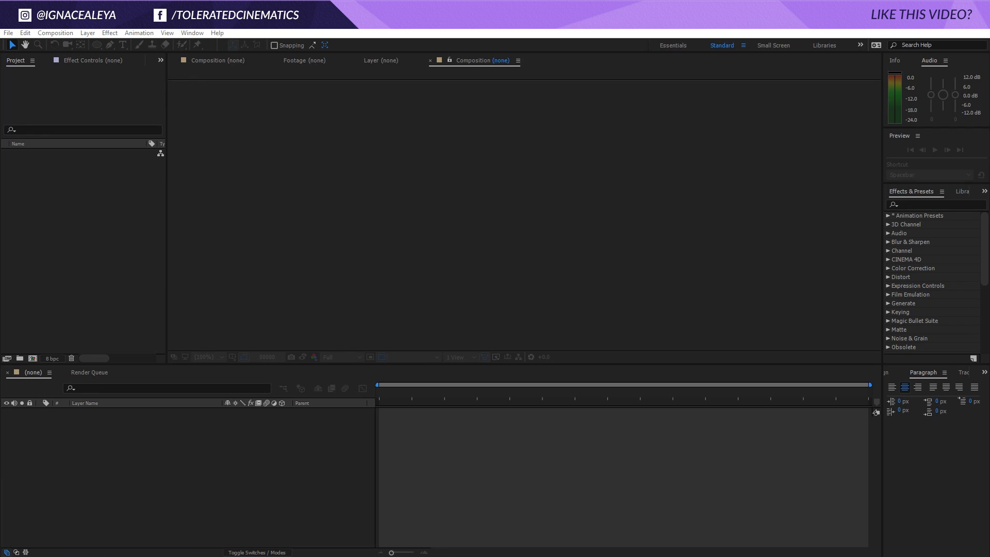
{"action": "mouse_move", "coordinate": [639, 245]}
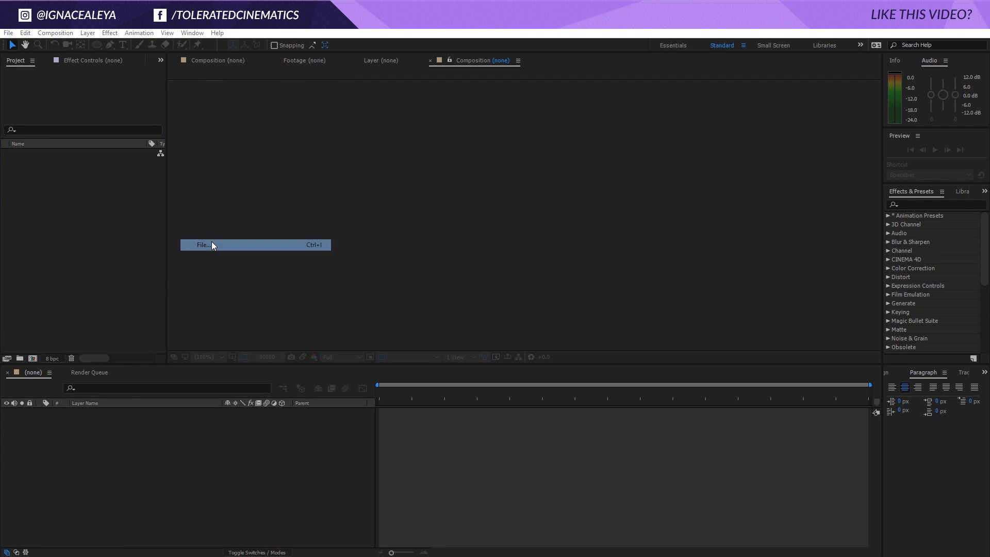
- Import Monster Vision.mp4 into a new composition and scrub through it to preview
{"action": "left_click", "coordinate": [202, 245]}
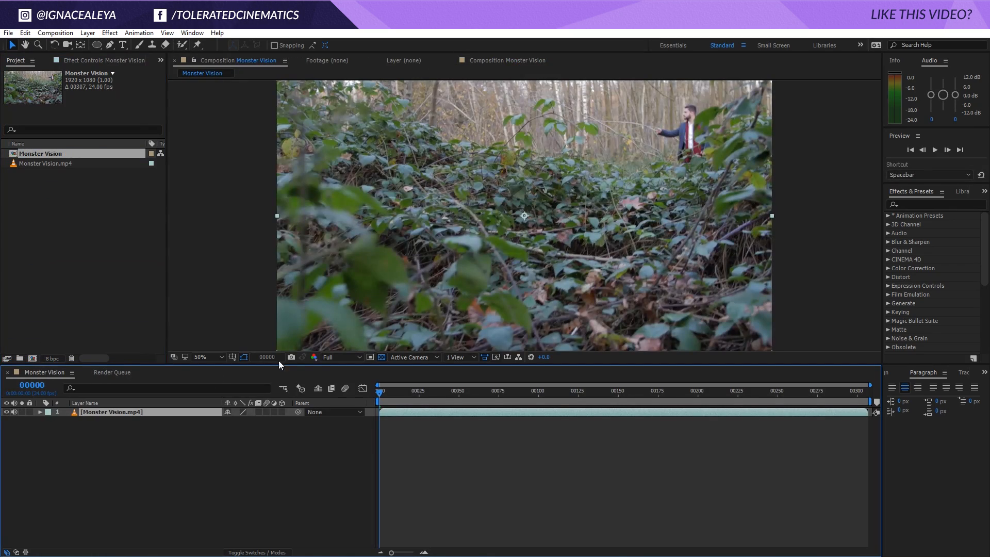
{"action": "left_click", "coordinate": [776, 389]}
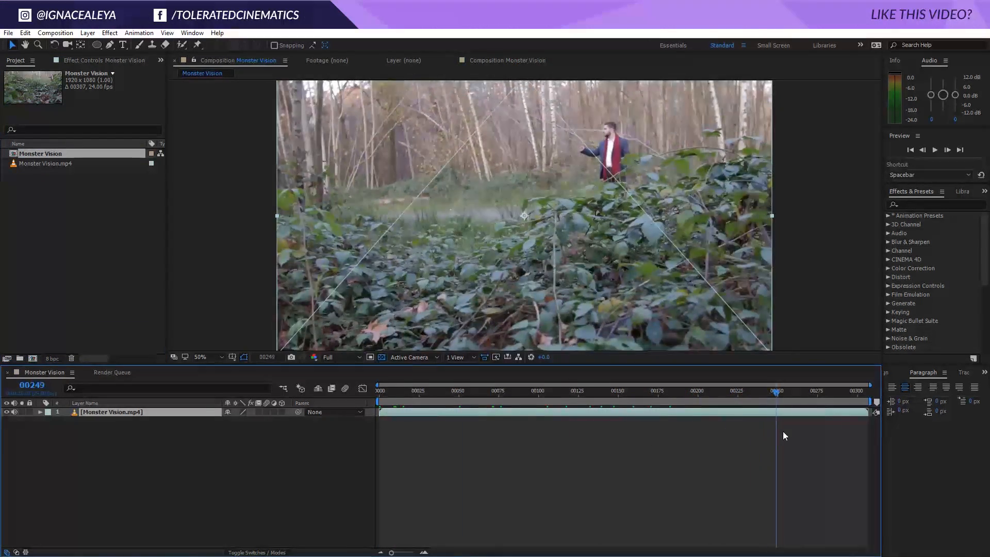
{"action": "left_click", "coordinate": [422, 389]}
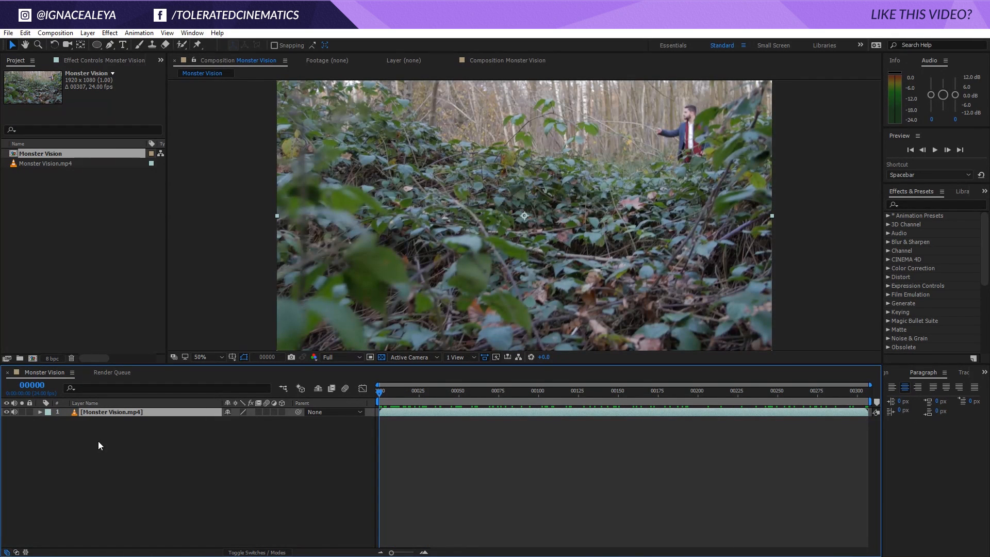
- Add an adjustment layer above the footage with a Bulge distortion applied
{"action": "left_click", "coordinate": [87, 33]}
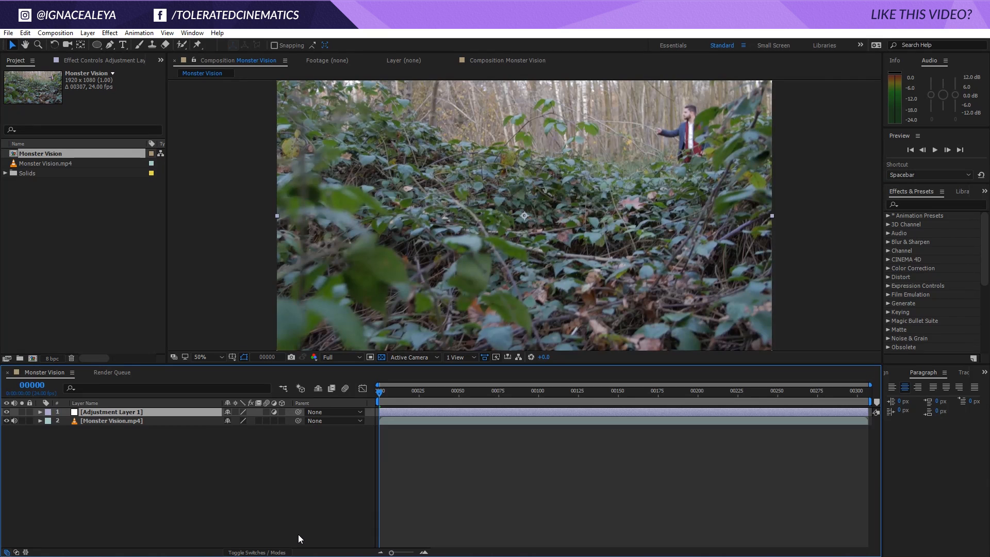
{"action": "mouse_move", "coordinate": [116, 43]}
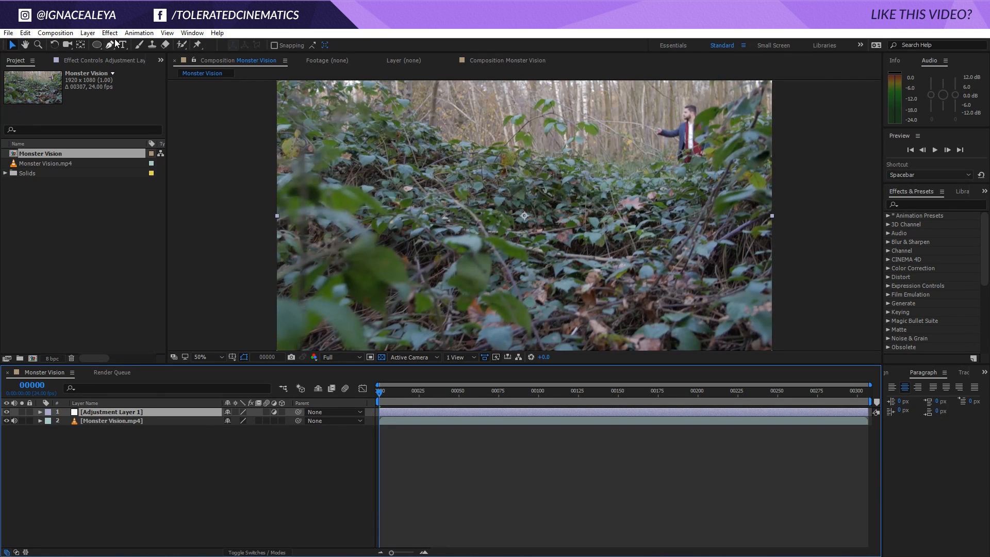
{"action": "left_click", "coordinate": [109, 33]}
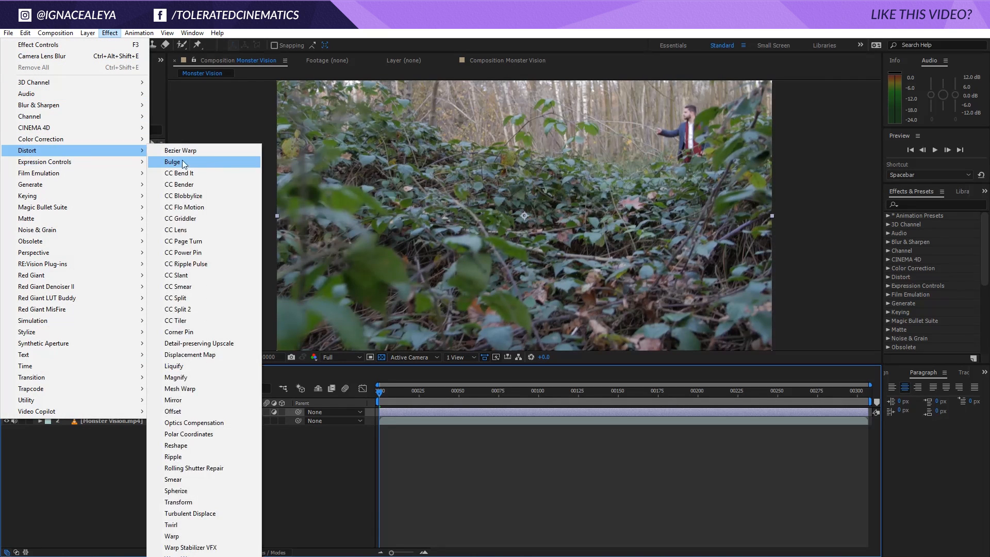
{"action": "left_click", "coordinate": [172, 161]}
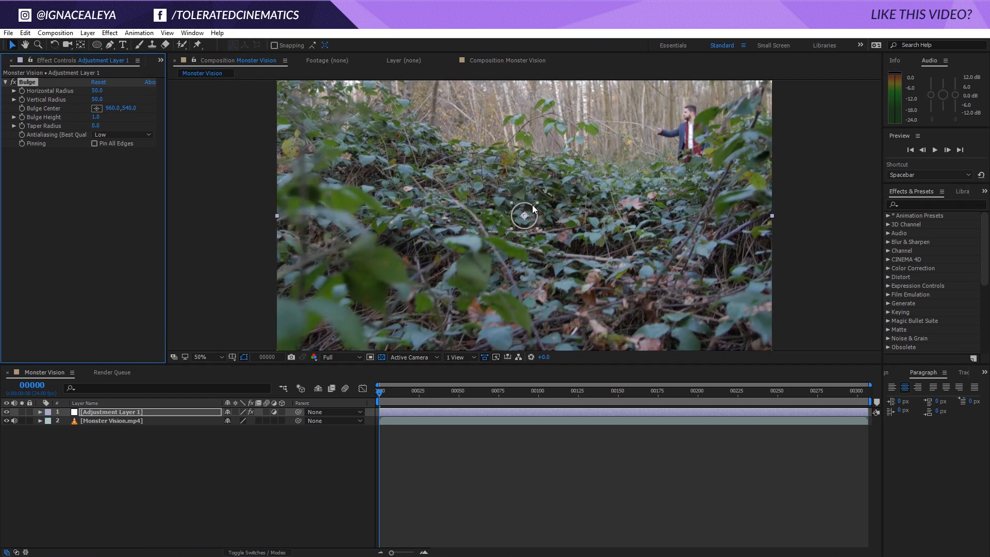
{"action": "mouse_move", "coordinate": [513, 210]}
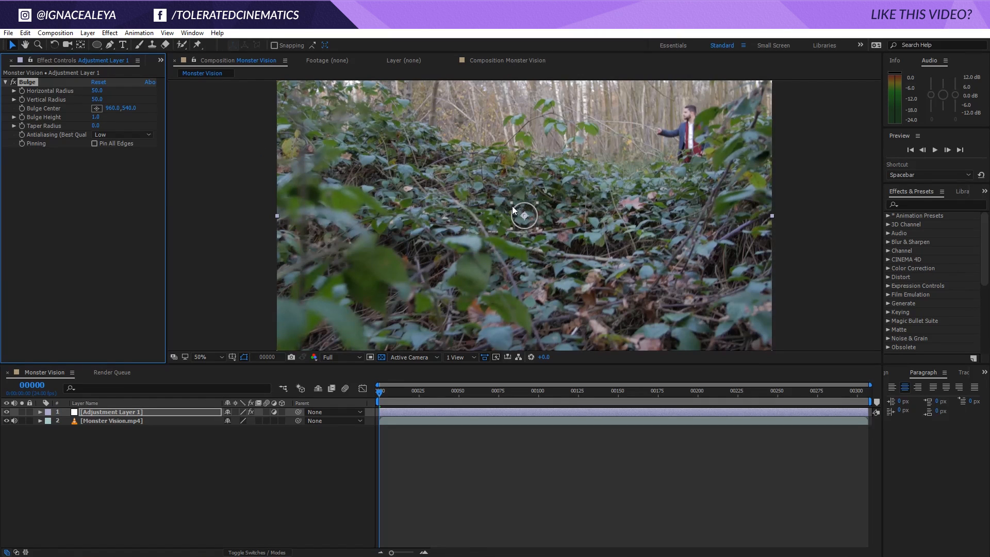
{"action": "mouse_move", "coordinate": [538, 209]}
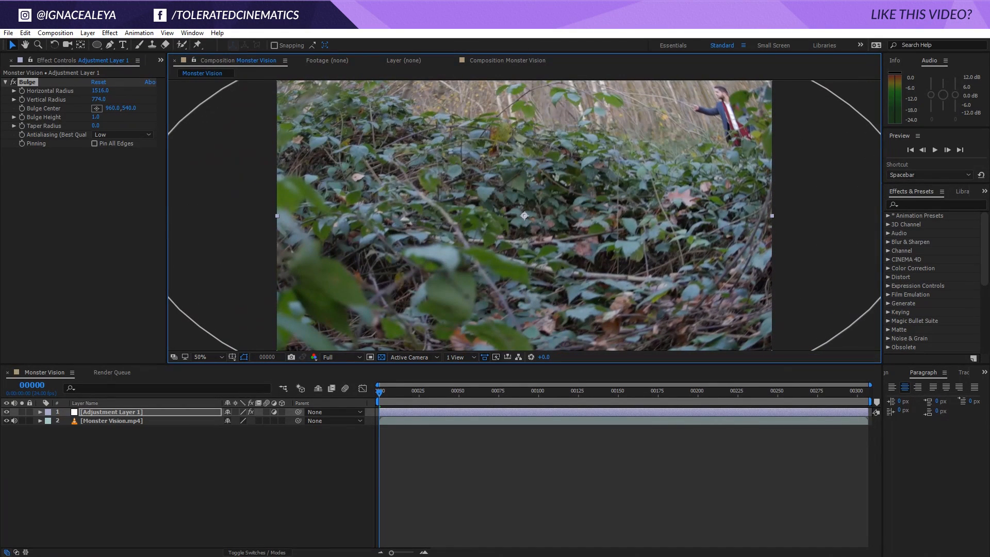
{"action": "mouse_move", "coordinate": [135, 171]}
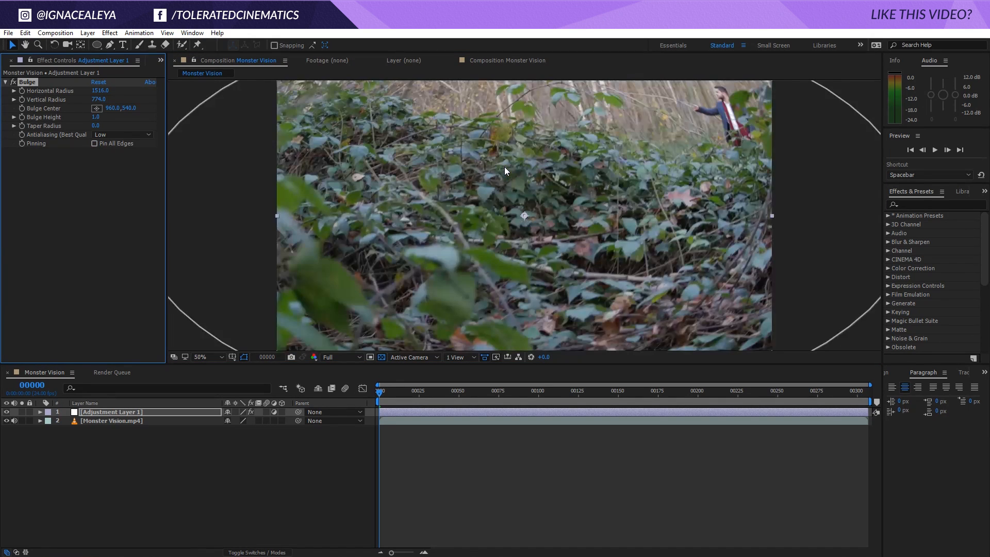
- Pin all edges on the Bulge and set Bulge Height to -0.5 for a fisheye look
{"action": "left_click", "coordinate": [94, 143]}
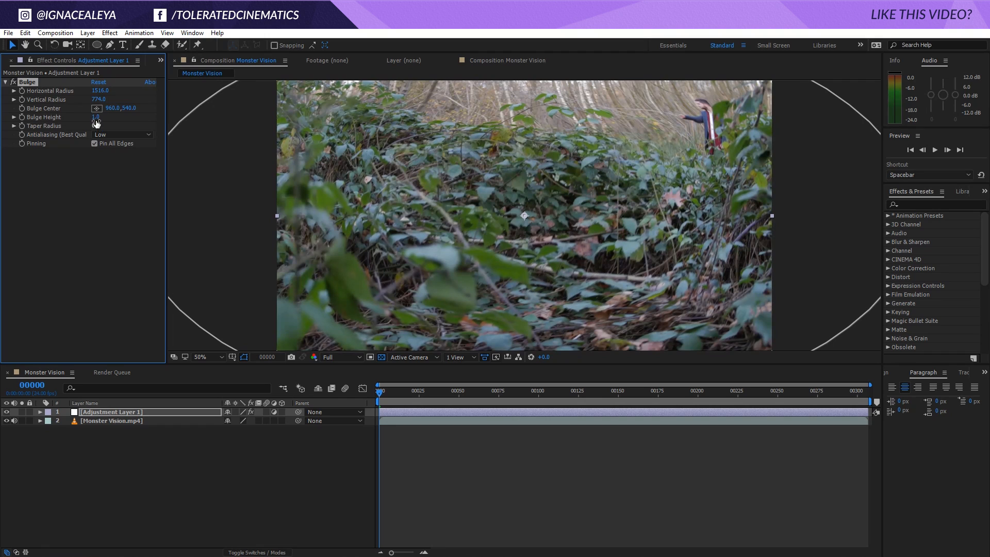
{"action": "double_click", "coordinate": [99, 117]}
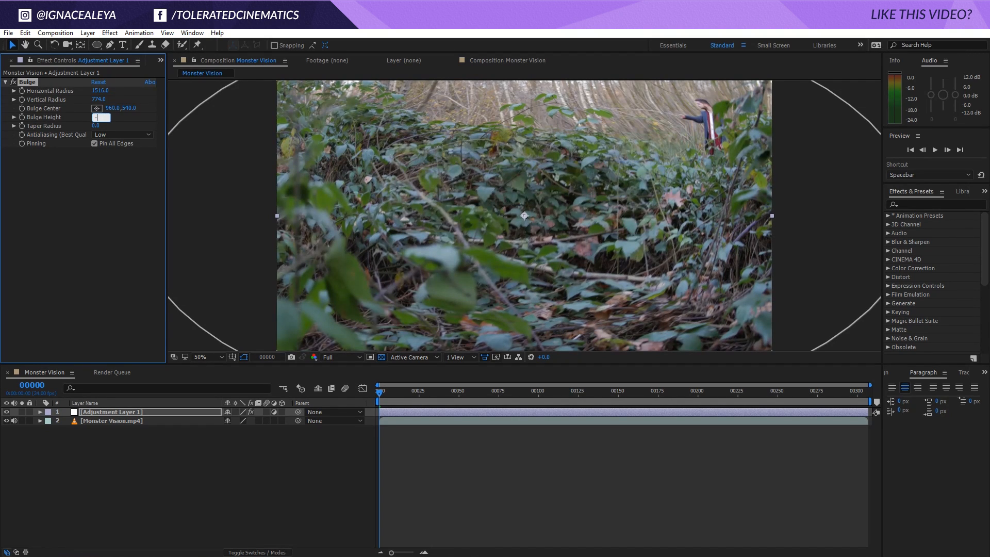
{"action": "type", "text": "-0.5"}
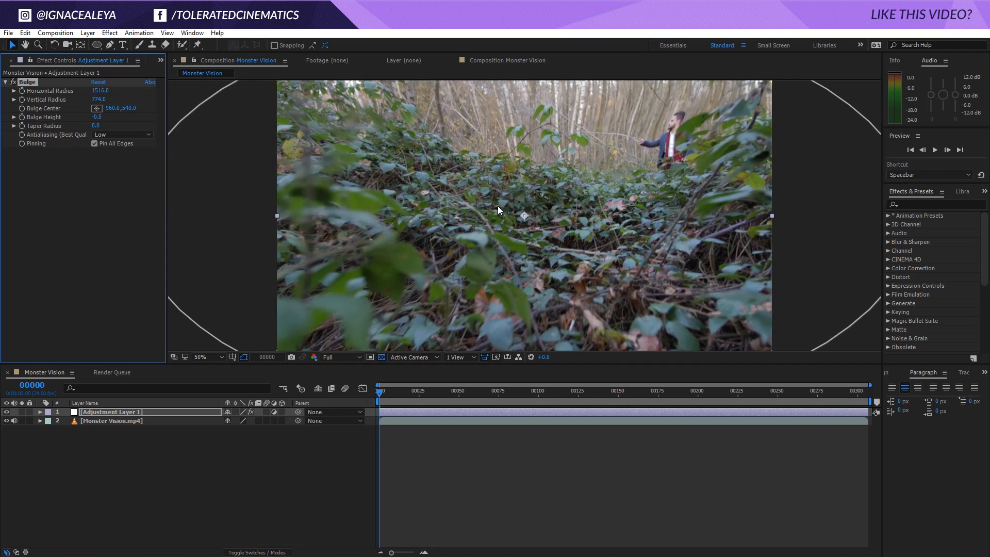
{"action": "mouse_move", "coordinate": [404, 395]}
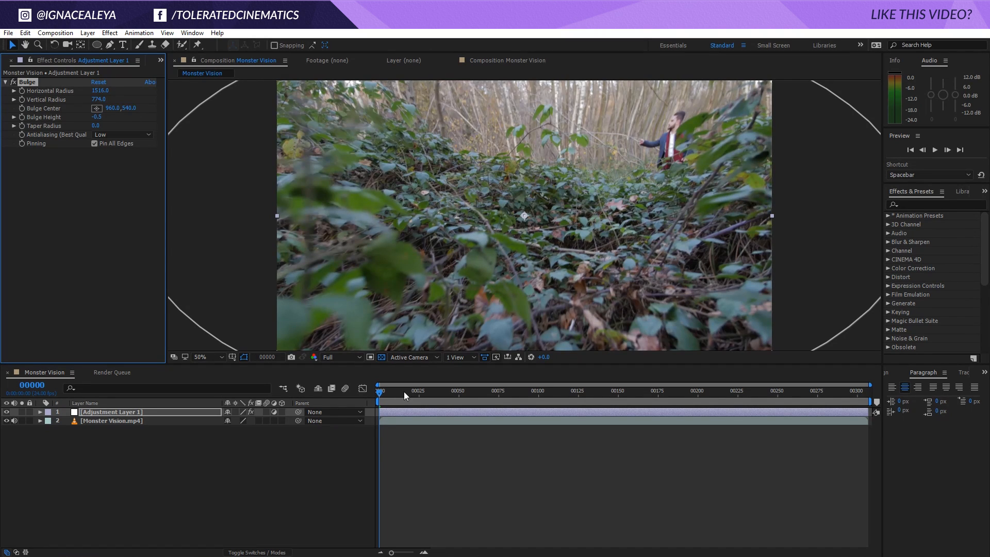
- Add a second adjustment layer with a full-frame elliptical mask set to Subtract
{"action": "right_click", "coordinate": [145, 451]}
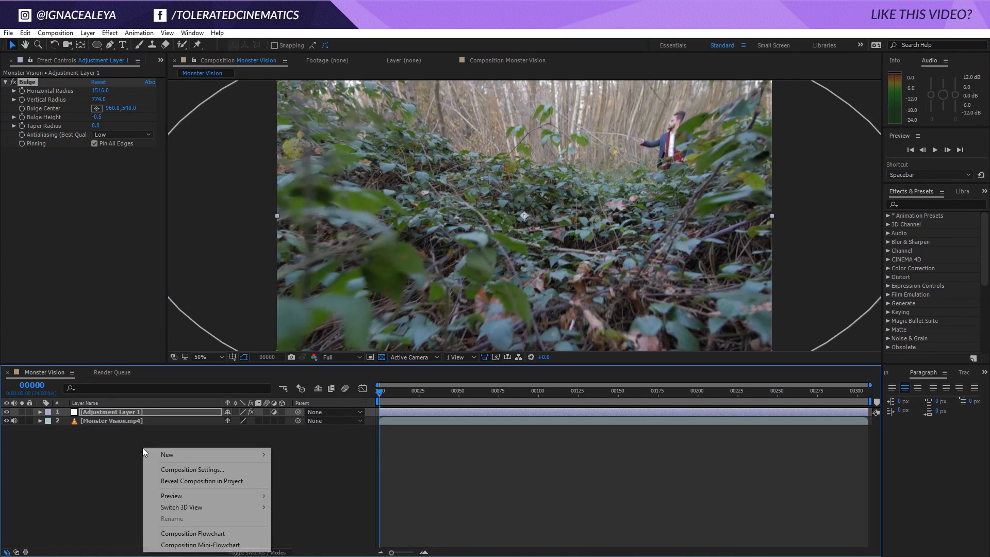
{"action": "mouse_move", "coordinate": [167, 454]}
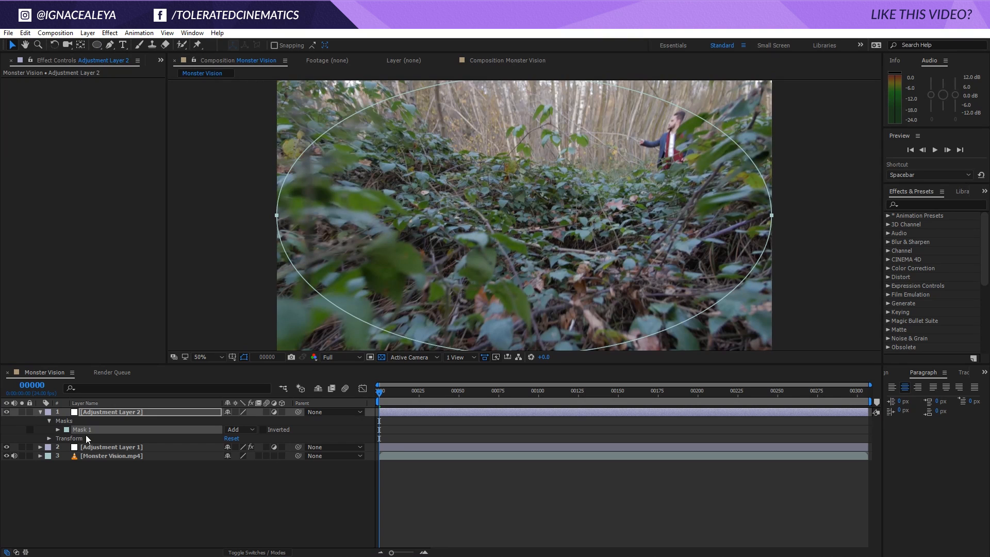
{"action": "left_click", "coordinate": [233, 429]}
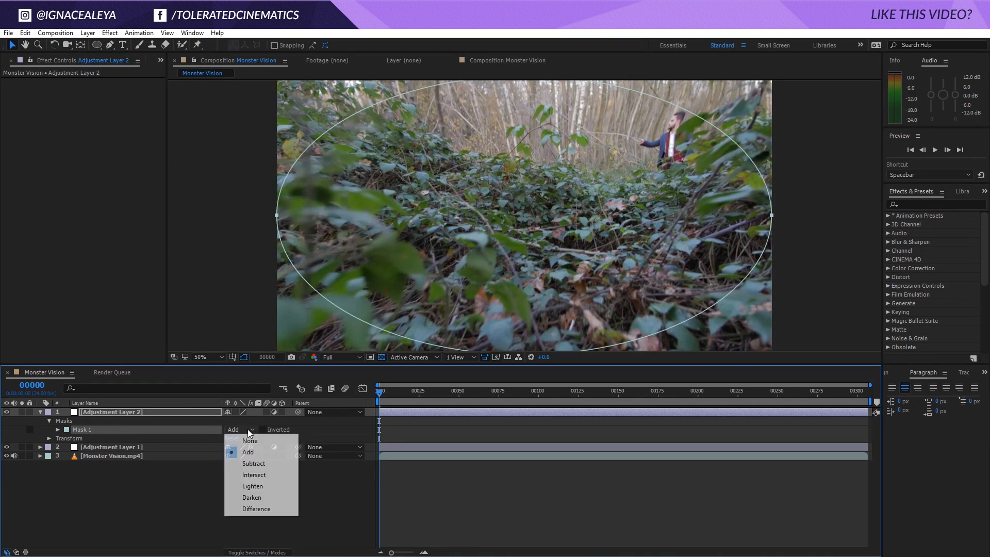
{"action": "left_click", "coordinate": [254, 463]}
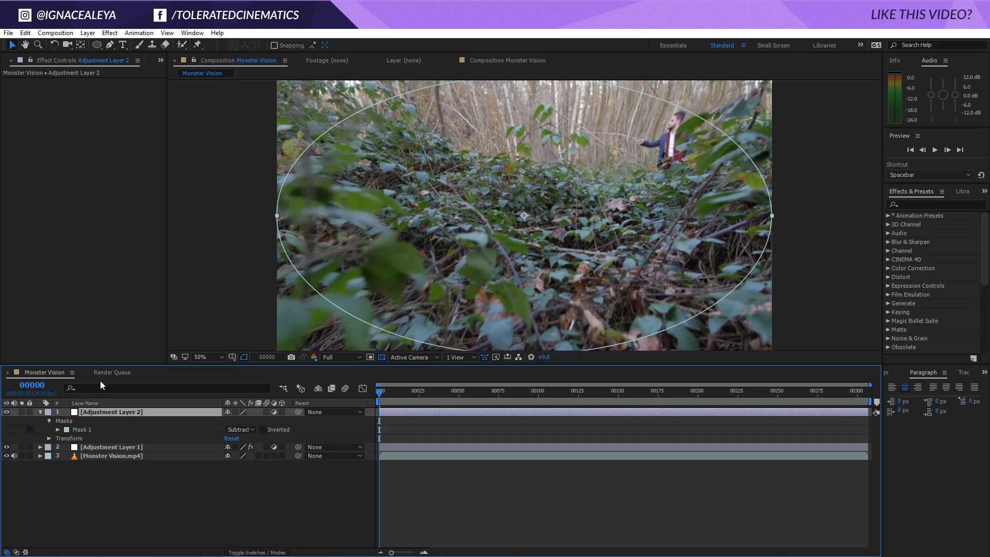
- Darken the layer with Curves and feather the mask to 496 px for a soft vignette
{"action": "left_click", "coordinate": [109, 33]}
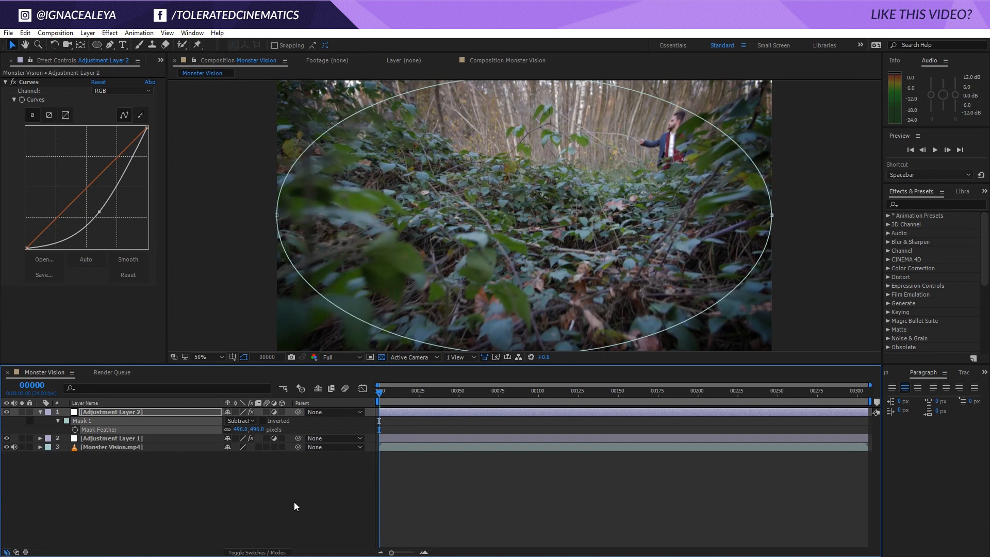
{"action": "left_click", "coordinate": [7, 411]}
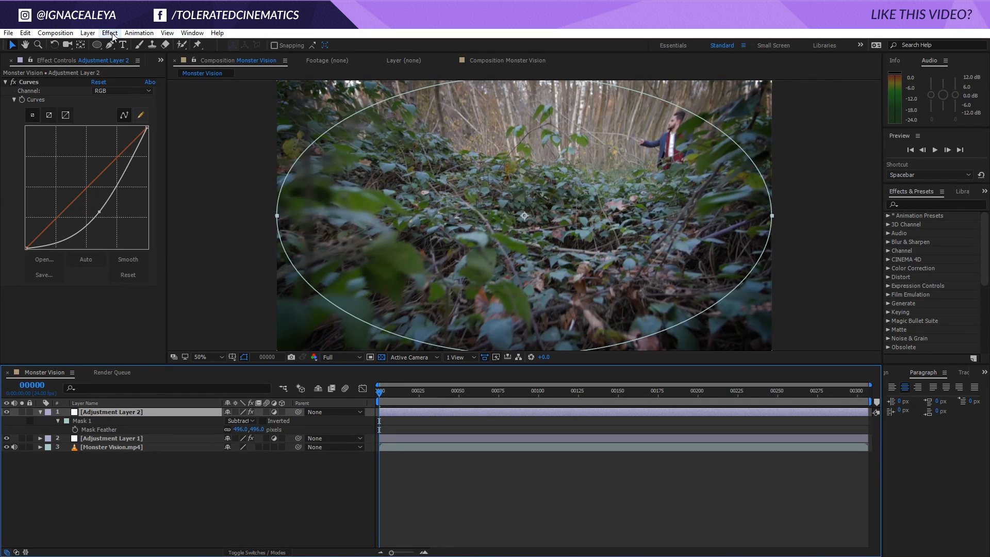
- Apply CC Radial Fast Blur at amount 50 to the vignette layer
{"action": "left_click", "coordinate": [109, 33]}
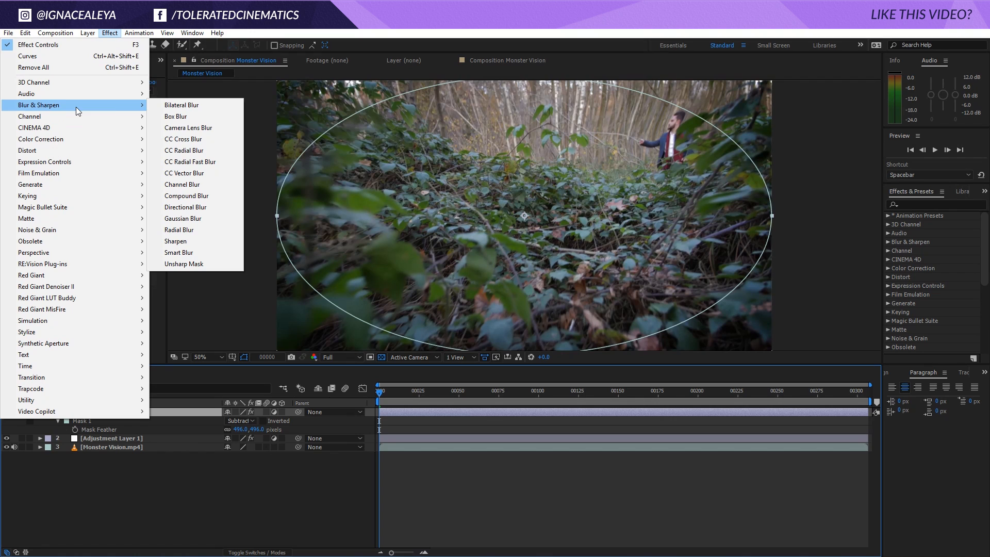
{"action": "mouse_move", "coordinate": [178, 229]}
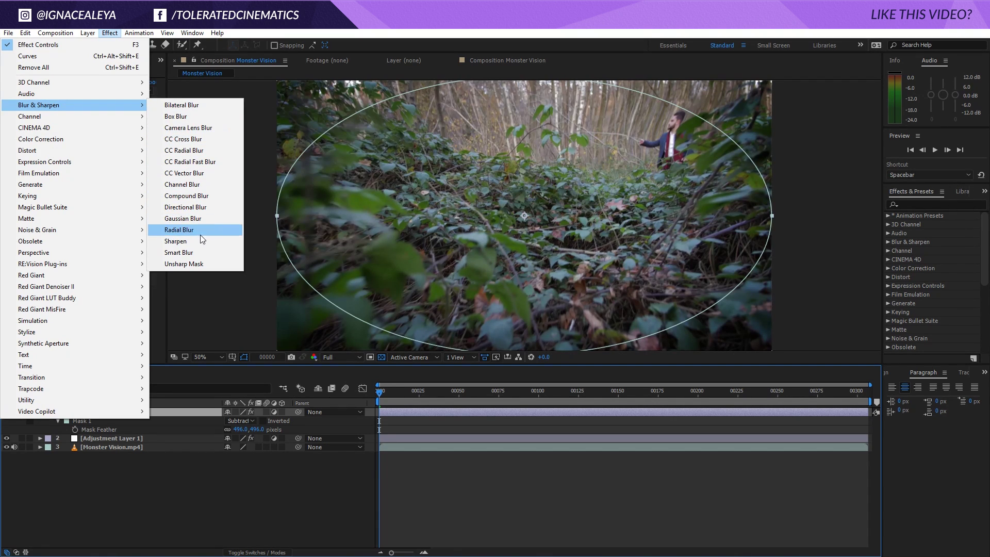
{"action": "left_click", "coordinate": [190, 162]}
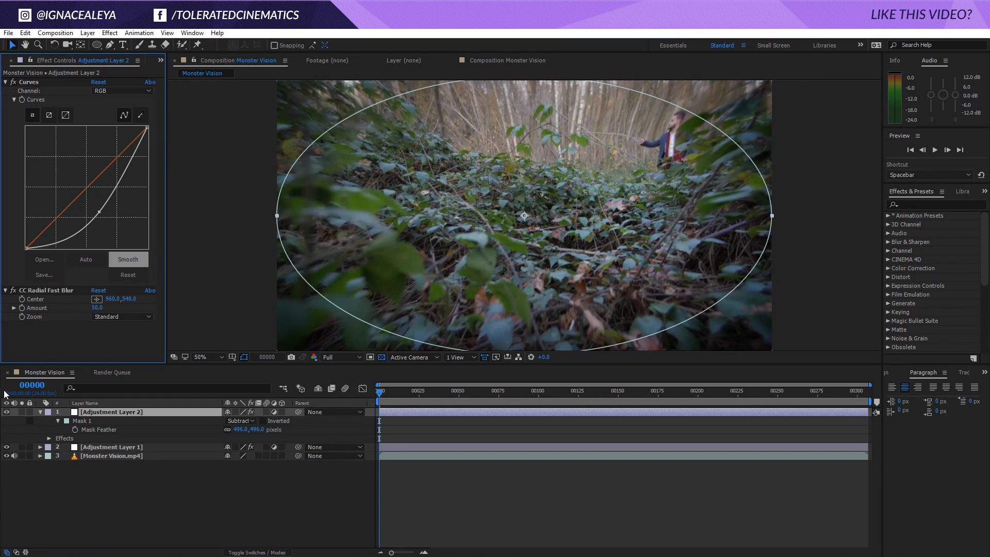
- Add Curves to the fisheye layer and bend the Red and Green channel curves
{"action": "left_click", "coordinate": [111, 446]}
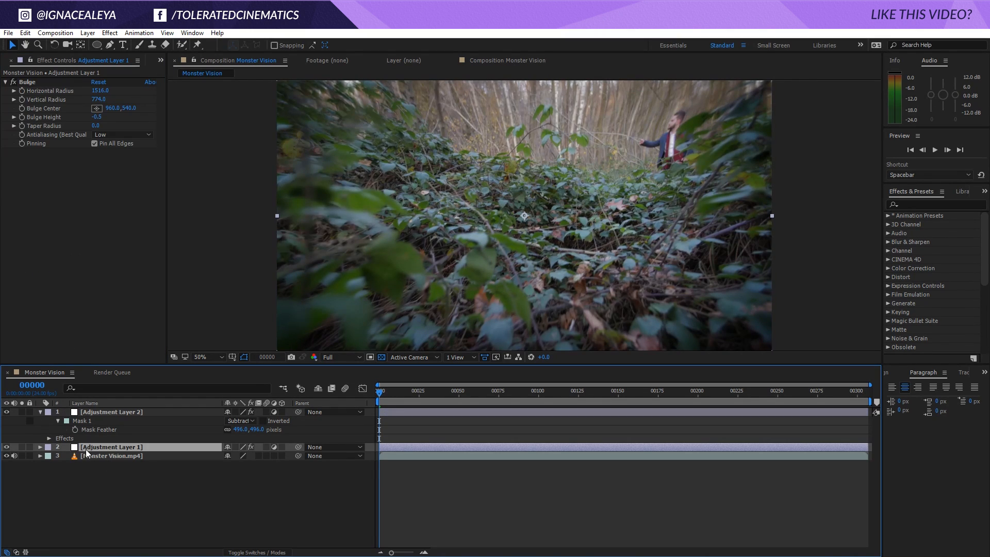
{"action": "left_click", "coordinate": [109, 33]}
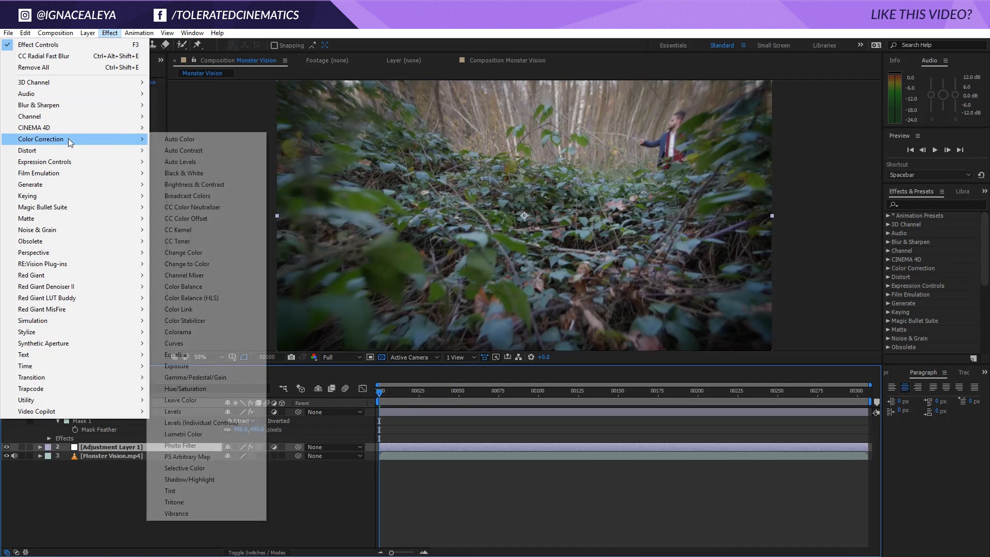
{"action": "left_click", "coordinate": [175, 342]}
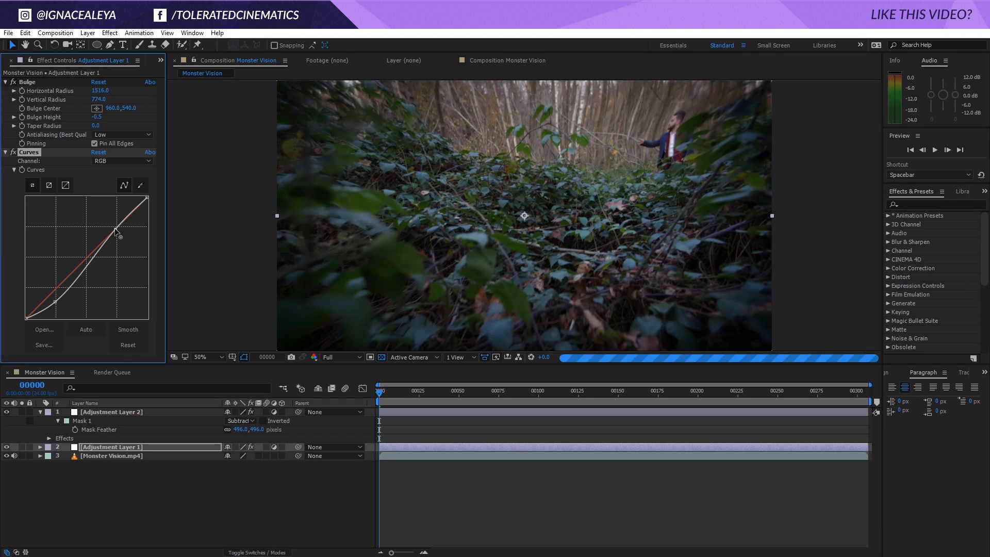
{"action": "left_click", "coordinate": [122, 161]}
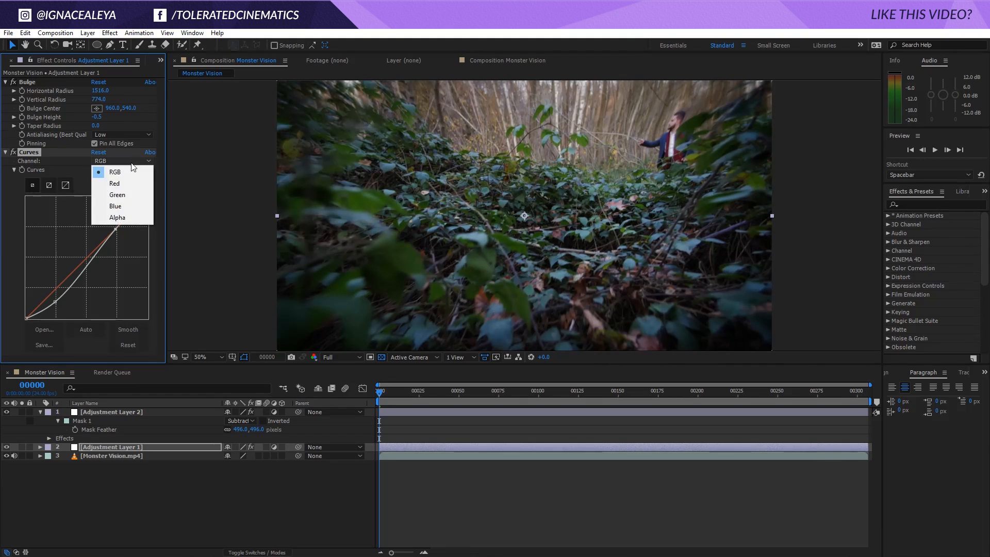
{"action": "left_click", "coordinate": [115, 183]}
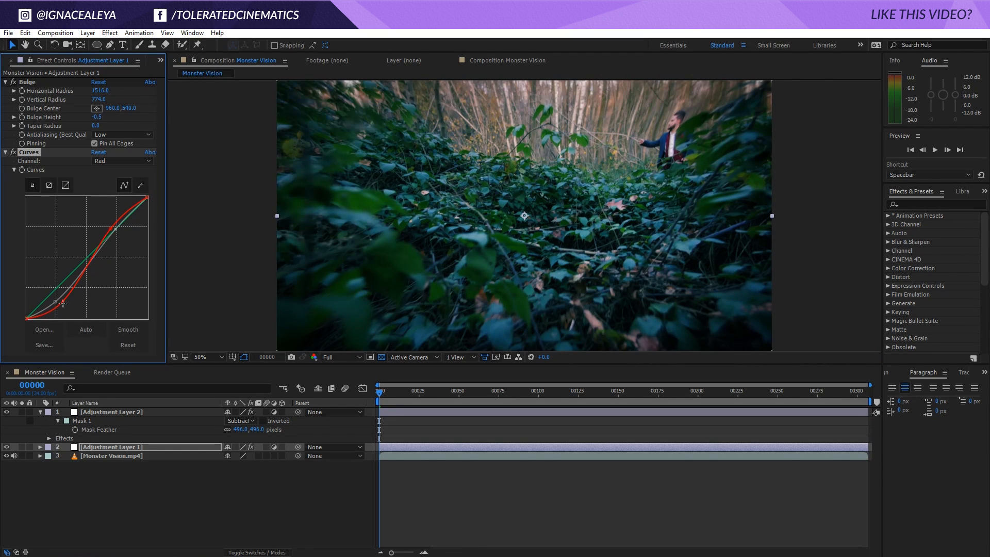
{"action": "left_click", "coordinate": [123, 161]}
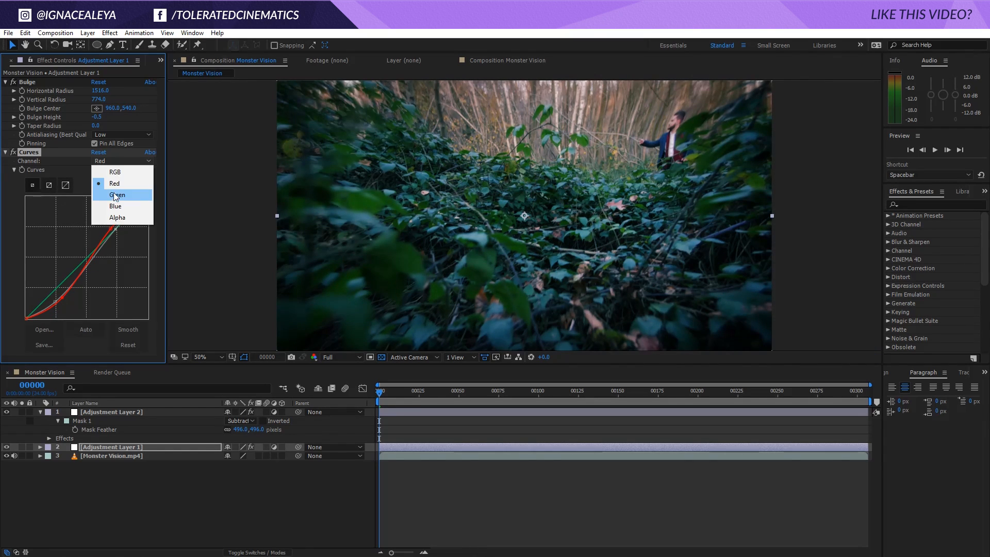
{"action": "left_click", "coordinate": [116, 195]}
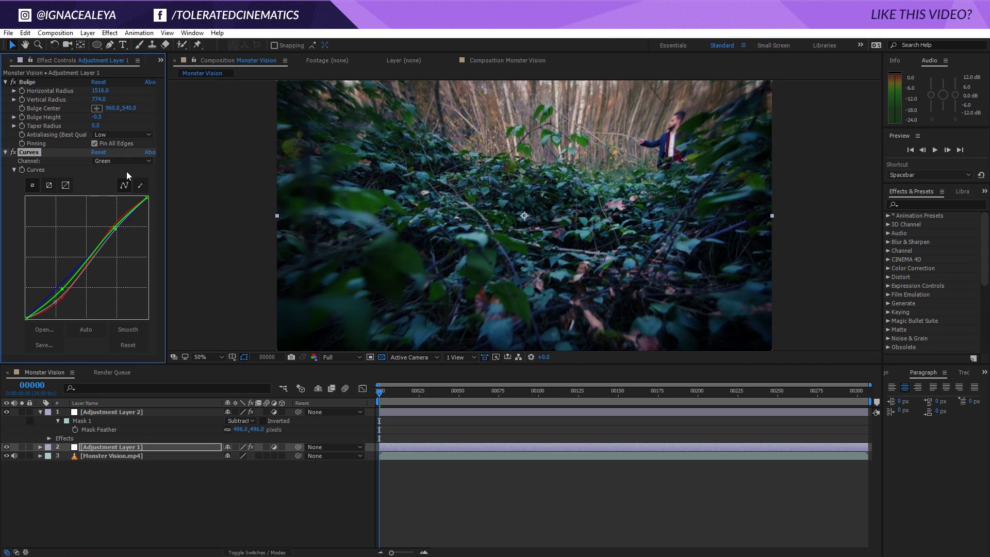
- Tweak the Red curve again and bend the Blue channel for a cooler, bluer grade
{"action": "left_click", "coordinate": [120, 161]}
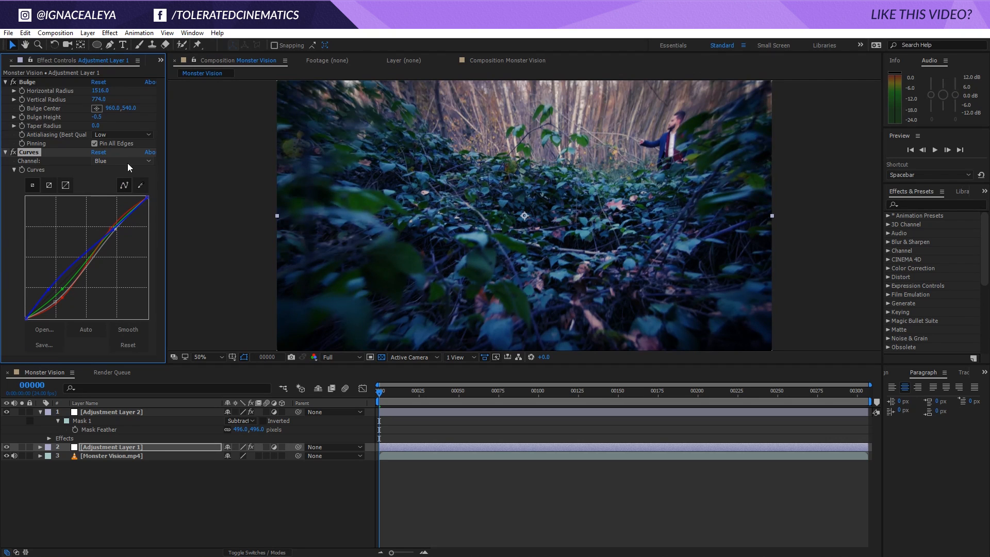
{"action": "left_click", "coordinate": [122, 161]}
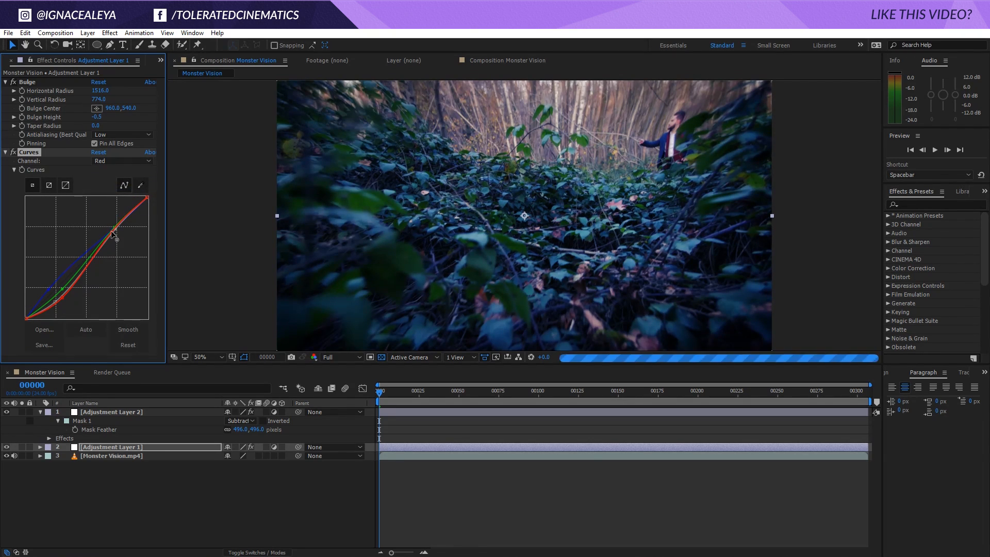
{"action": "left_click_drag", "start_coordinate": [113, 234], "coordinate": [116, 230]}
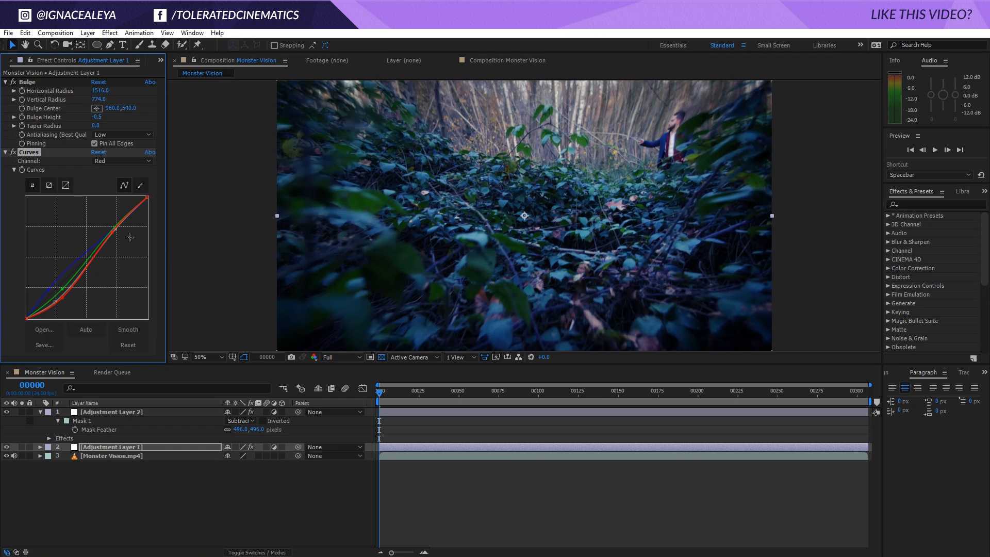
{"action": "left_click", "coordinate": [122, 161]}
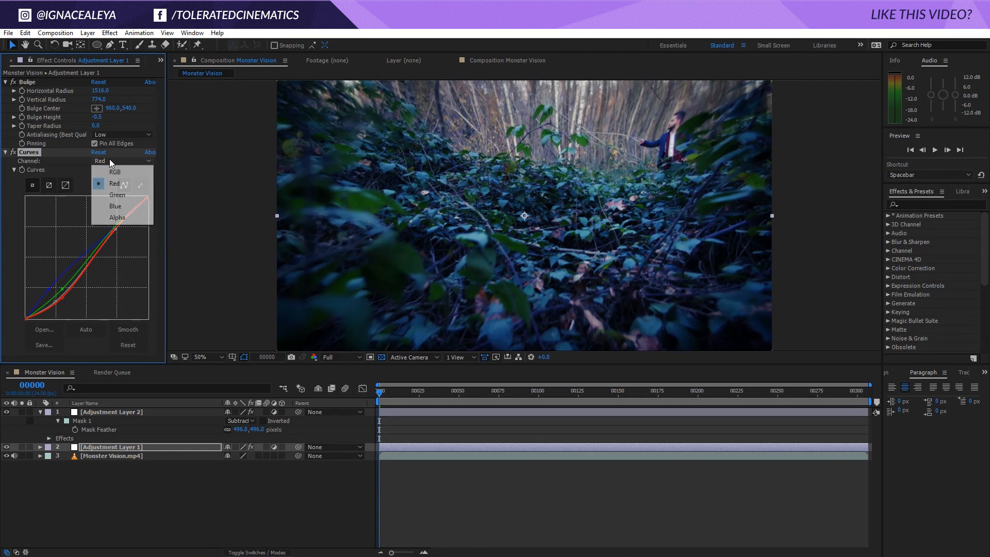
{"action": "left_click", "coordinate": [115, 206]}
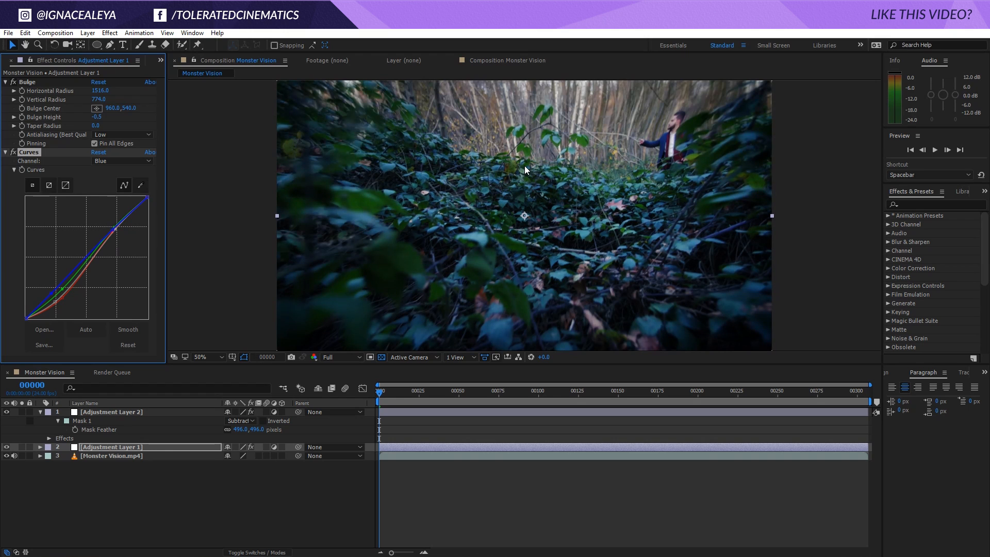
{"action": "left_click", "coordinate": [109, 33]}
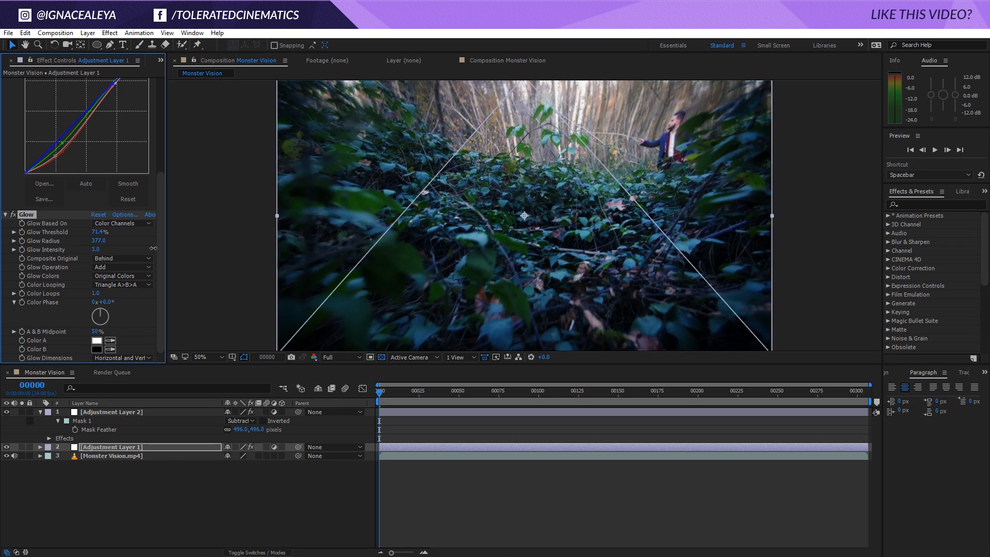
- Raise the Glow Intensity to 4.0 on the fisheye adjustment layer
{"action": "left_click", "coordinate": [96, 249]}
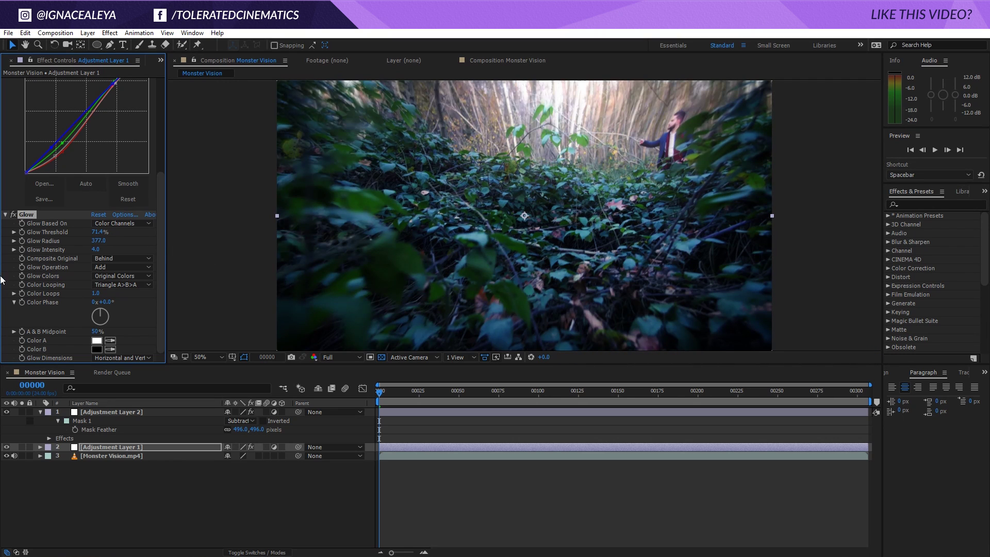
{"action": "mouse_move", "coordinate": [139, 308]}
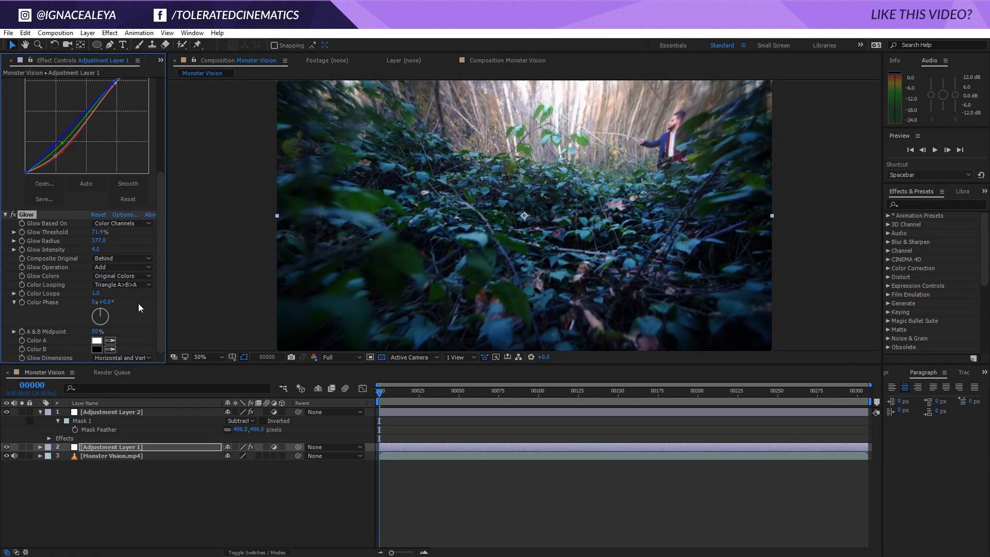
{"action": "left_click", "coordinate": [121, 275]}
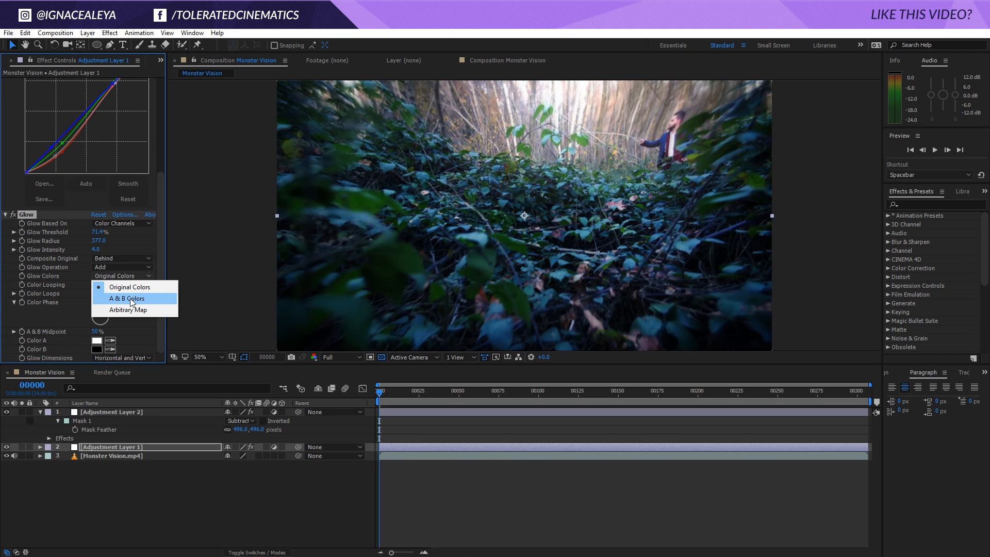
- Switch the glow to A & B Colors and lower Glow Threshold to 57.3%
{"action": "left_click", "coordinate": [125, 298]}
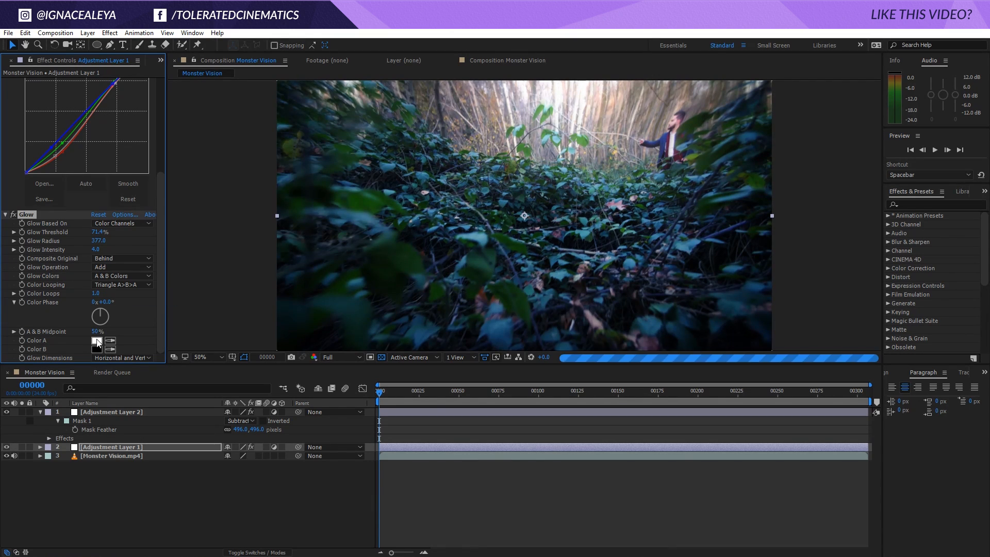
{"action": "left_click", "coordinate": [97, 340]}
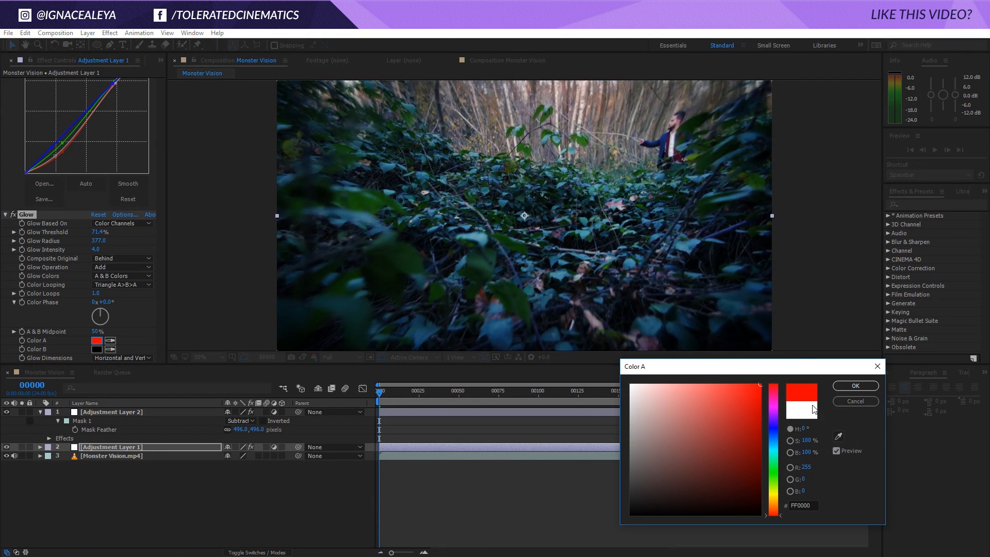
{"action": "left_click", "coordinate": [853, 386]}
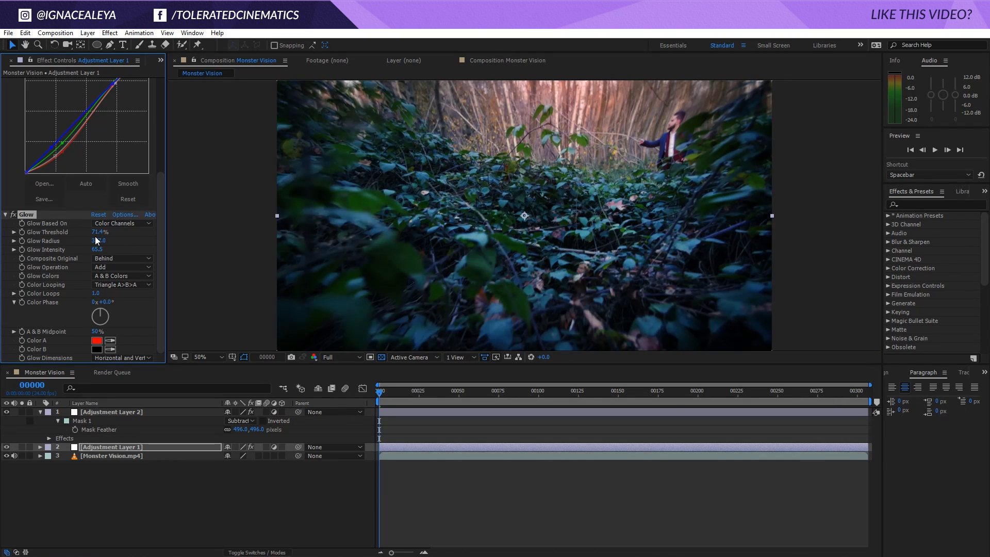
{"action": "left_click_drag", "start_coordinate": [99, 232], "coordinate": [92, 232]}
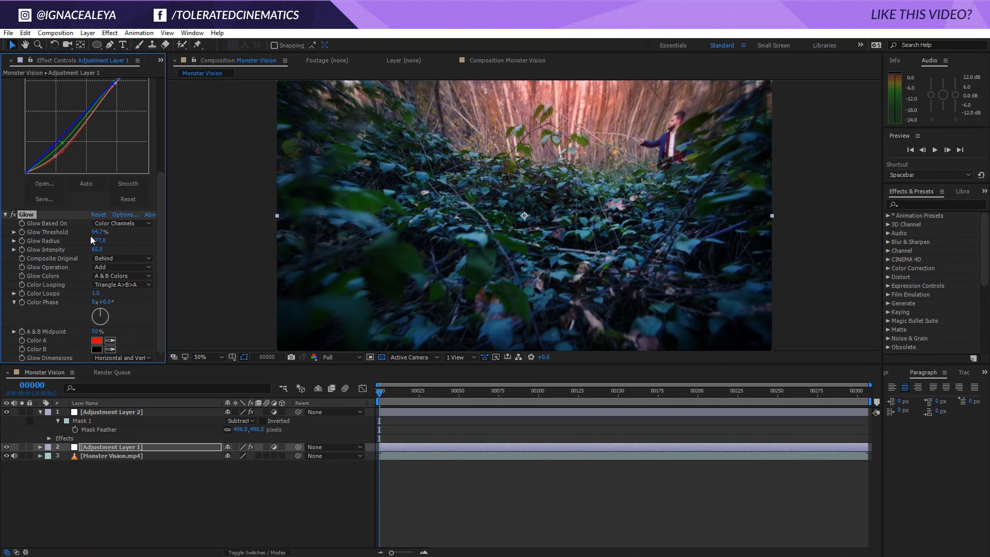
{"action": "left_click_drag", "start_coordinate": [100, 232], "coordinate": [95, 232]}
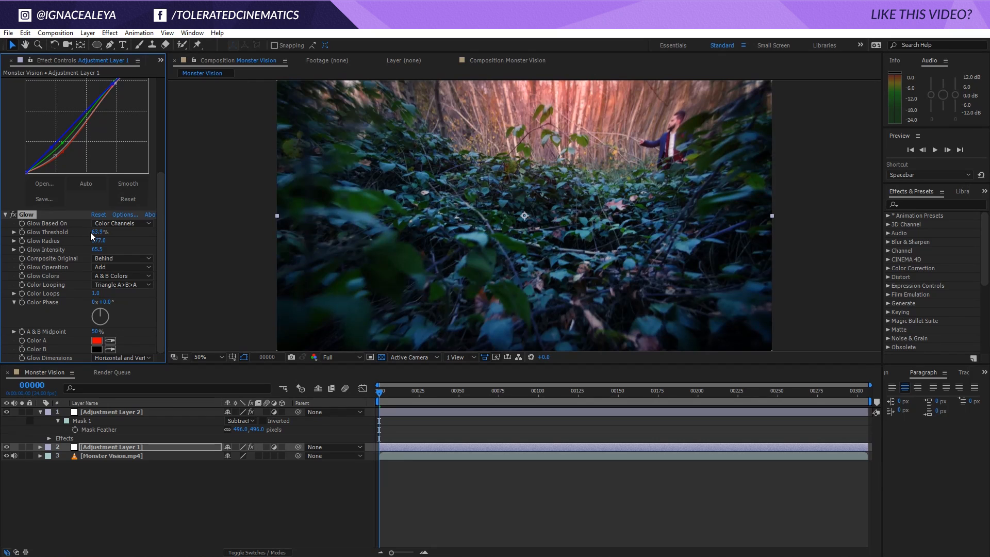
{"action": "left_click_drag", "start_coordinate": [101, 232], "coordinate": [89, 232]}
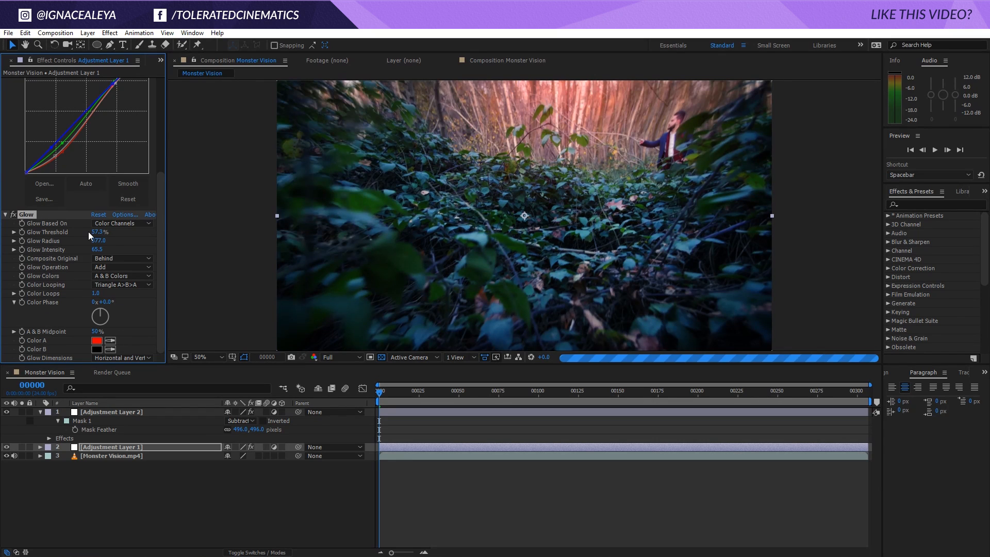
- Set Color A of the glow to a pale pink
{"action": "left_click", "coordinate": [96, 340]}
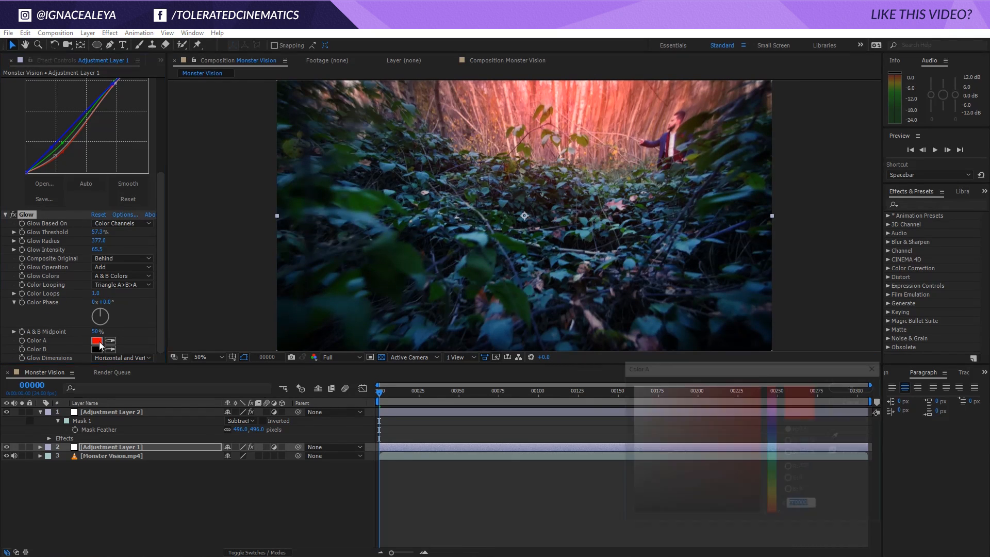
{"action": "left_click", "coordinate": [97, 341]}
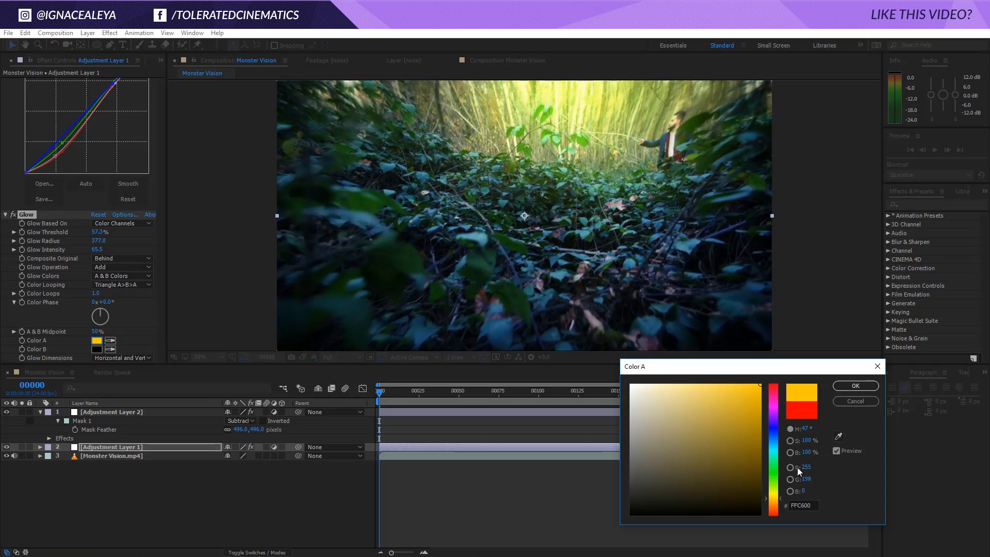
{"action": "left_click", "coordinate": [664, 383]}
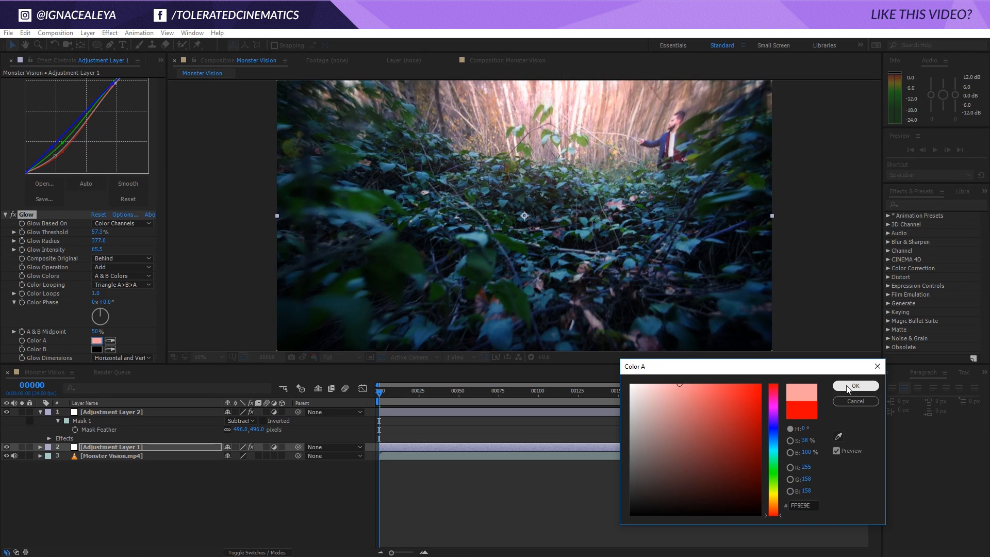
{"action": "left_click", "coordinate": [855, 385]}
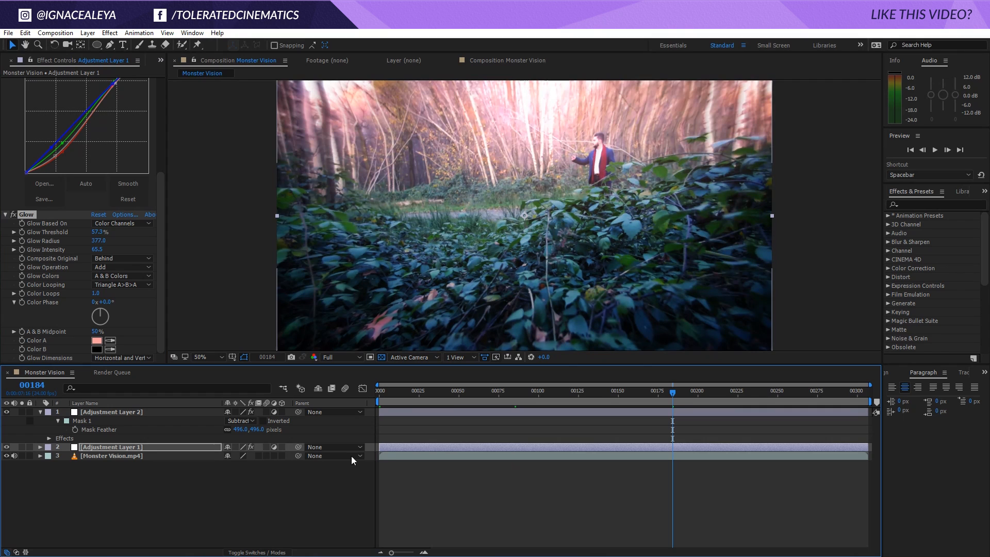
- Duplicate Unsharp Mask and set the copy to Amount 25, Radius 25
{"action": "scroll", "scroll_direction": "up", "scroll_amount": 3}
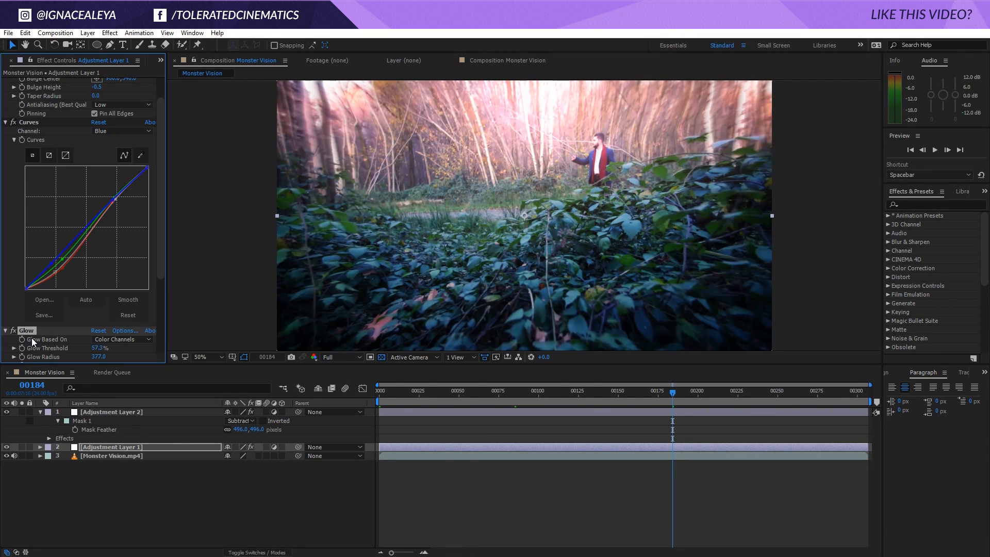
{"action": "left_click", "coordinate": [109, 33]}
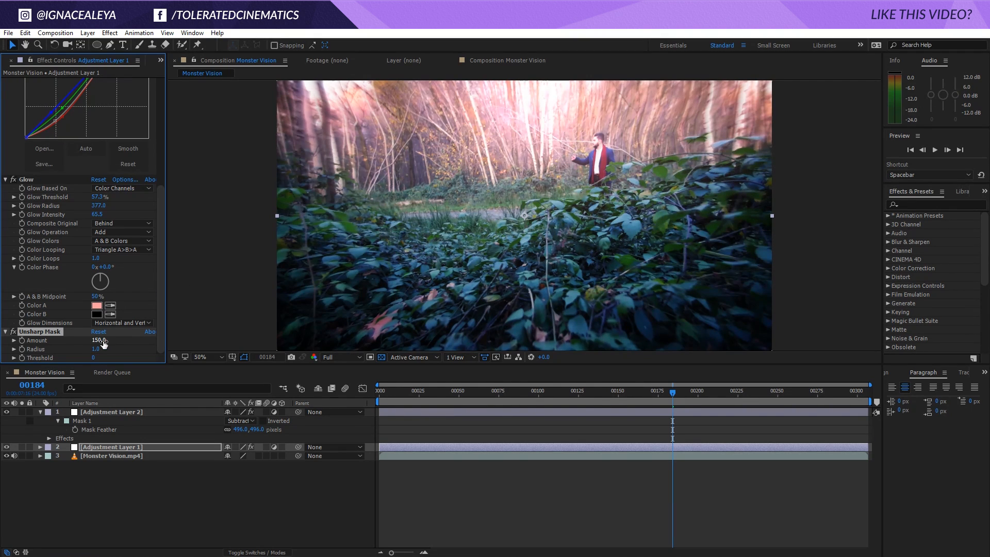
{"action": "mouse_move", "coordinate": [350, 343]}
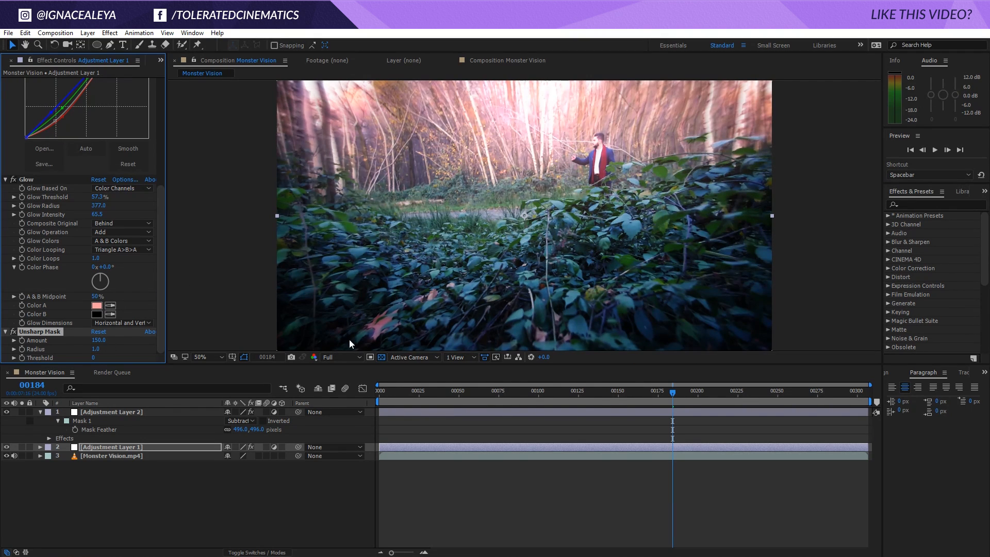
{"action": "mouse_move", "coordinate": [39, 331]}
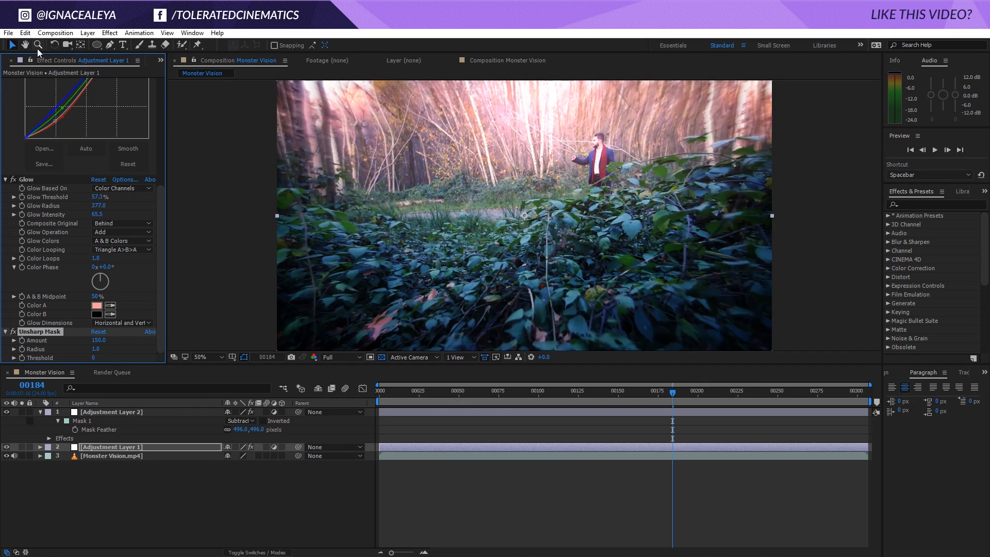
{"action": "left_click", "coordinate": [25, 33]}
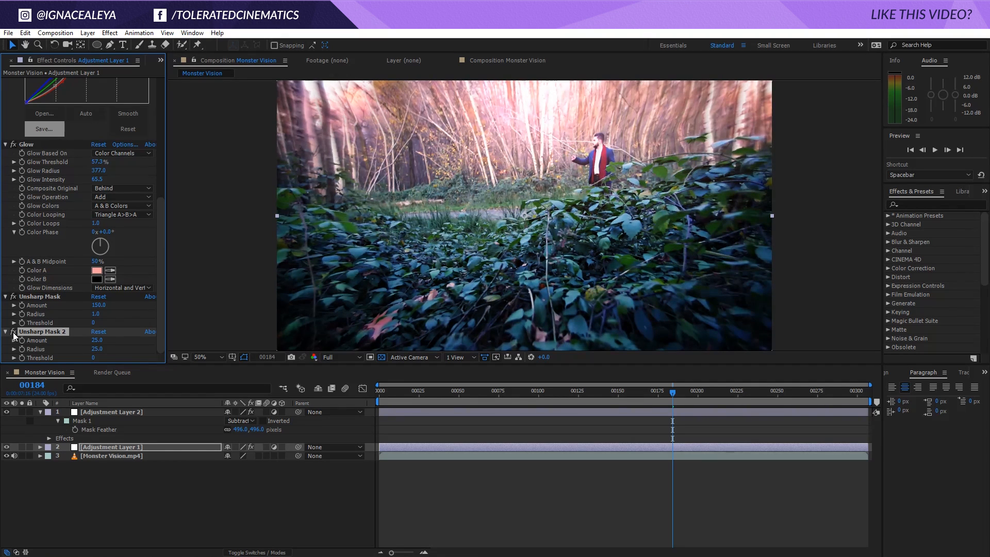
{"action": "left_click", "coordinate": [110, 33]}
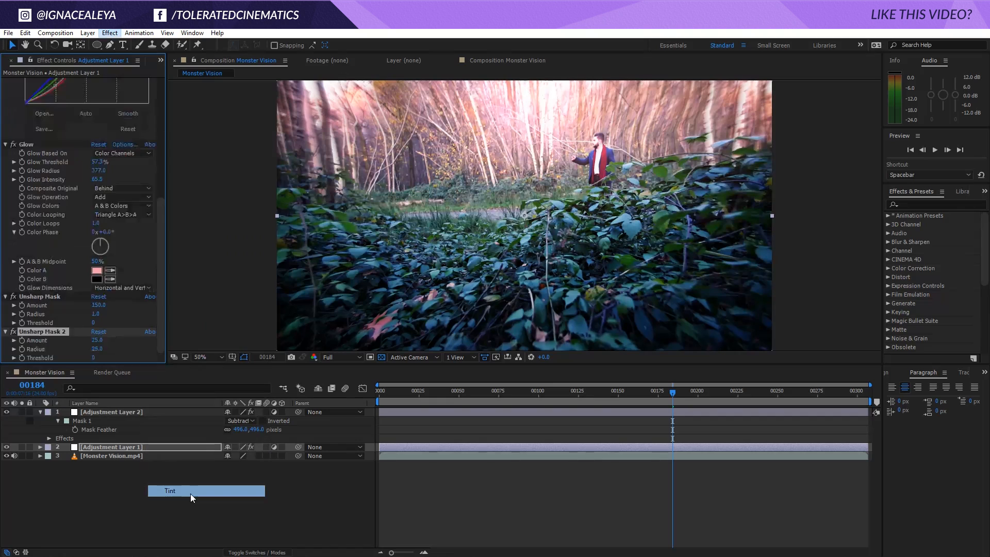
- Apply the Tint effect to Adjustment Layer 1
{"action": "double_click", "coordinate": [170, 491]}
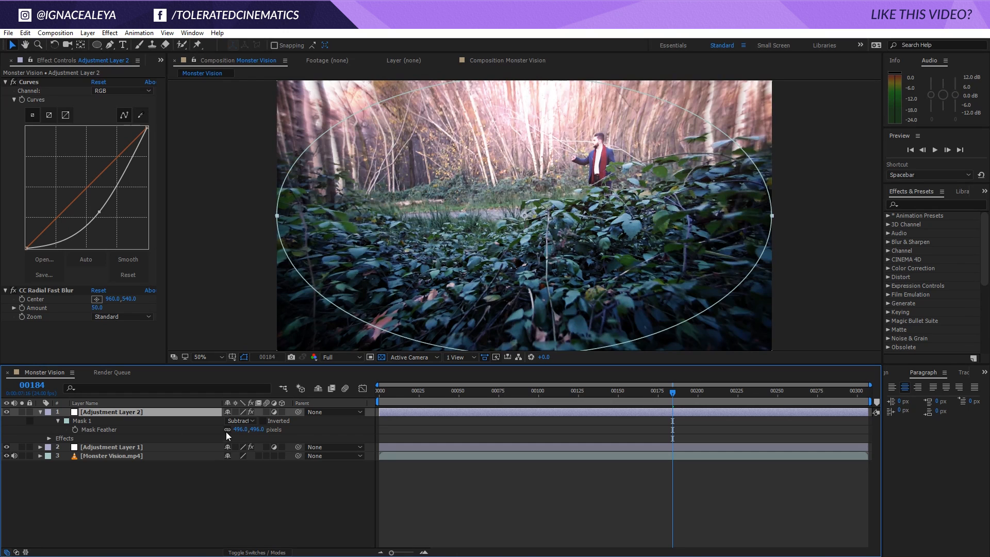
{"action": "mouse_move", "coordinate": [139, 452]}
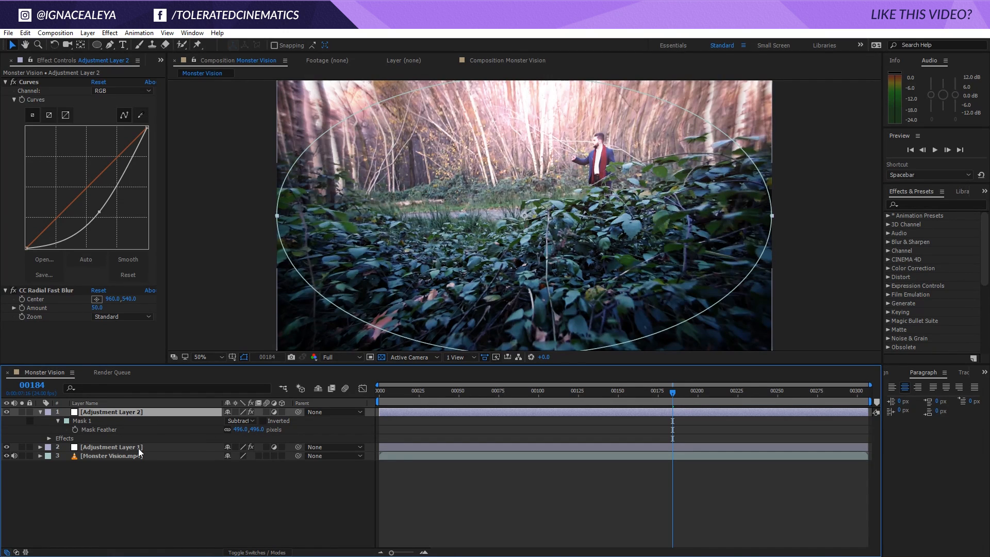
- Reveal Adjustment Layer 2's mask properties, move to frame 11 and deselect all layers
{"action": "left_click", "coordinate": [38, 411]}
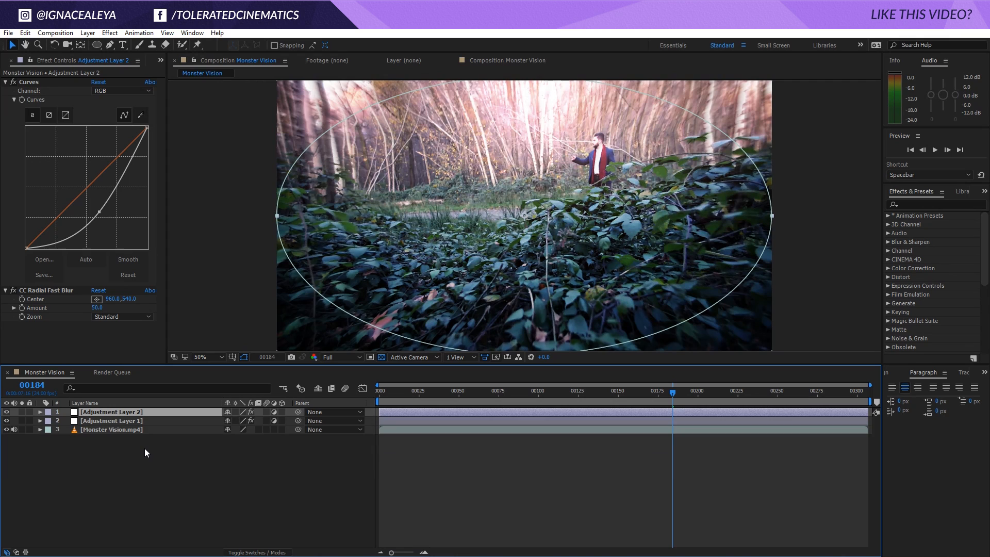
{"action": "left_click", "coordinate": [39, 412]}
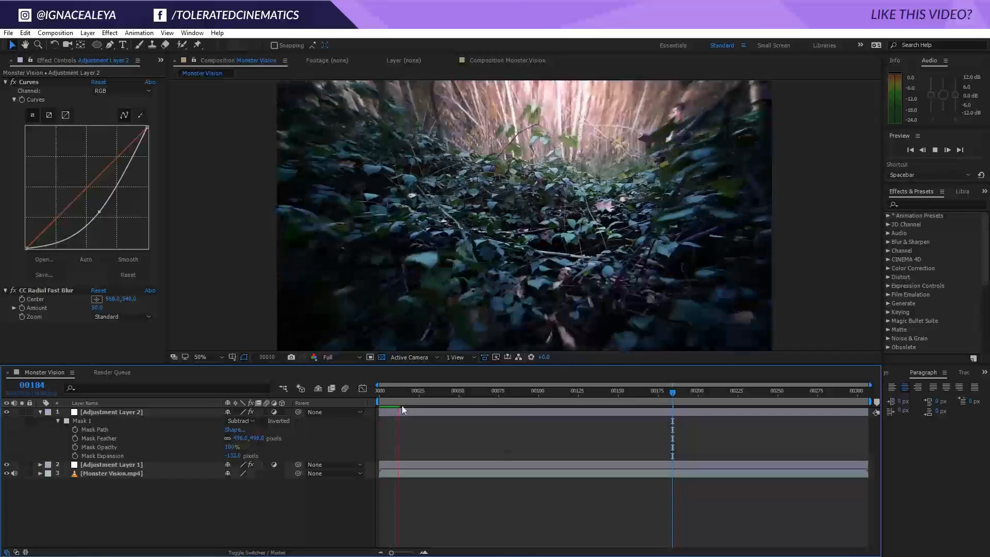
{"action": "left_click", "coordinate": [396, 390]}
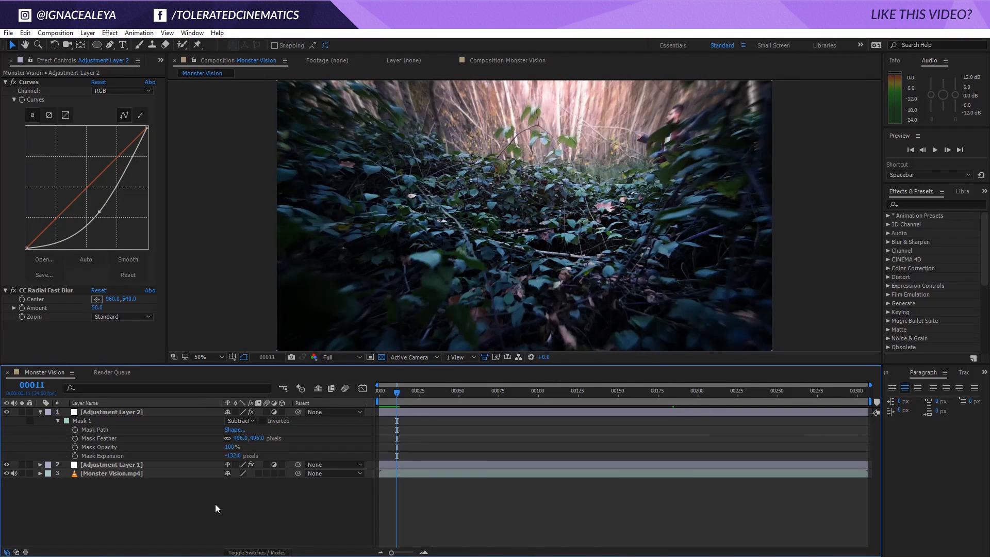
{"action": "left_click", "coordinate": [38, 412]}
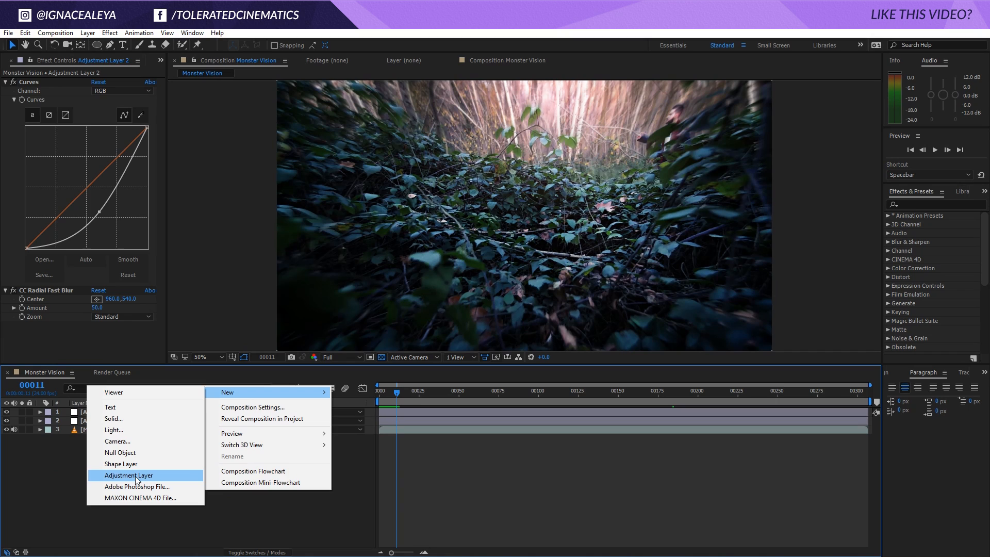
- Create the Camera Shake adjustment layer with Motion Tile, Transform and wiggle Frequency 2, then preview
{"action": "left_click", "coordinate": [129, 474]}
{"action": "type", "text": "wiggle"}
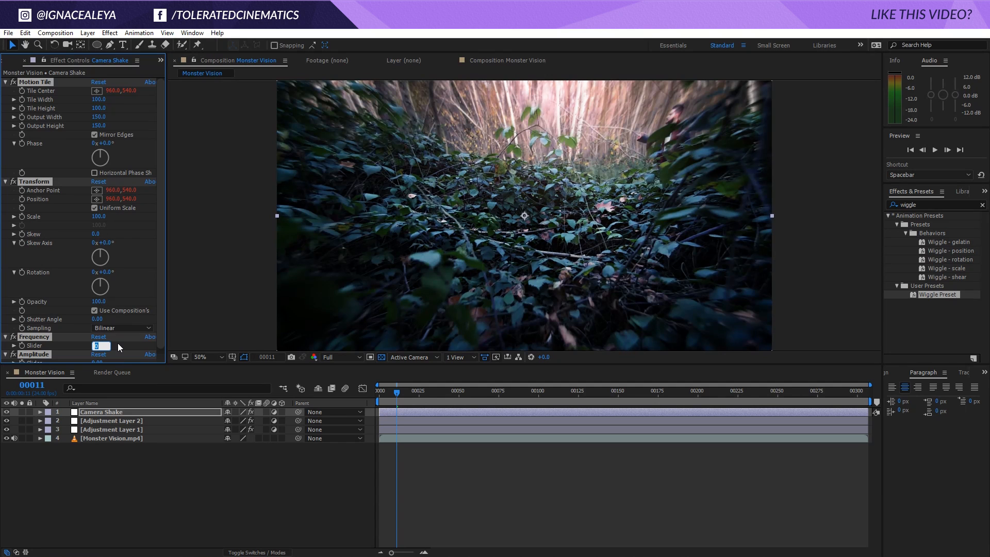
{"action": "type", "text": "2"}
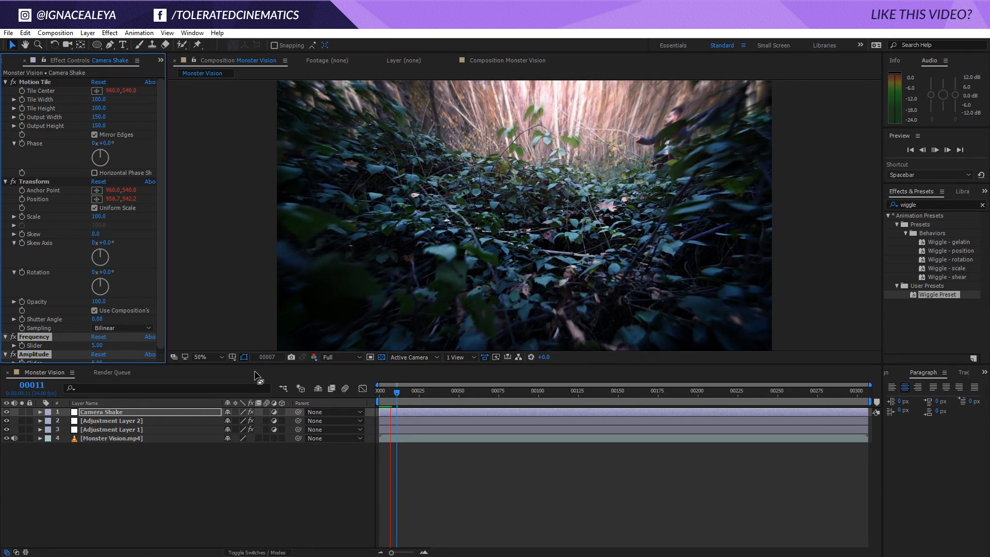
{"action": "key", "text": "Space"}
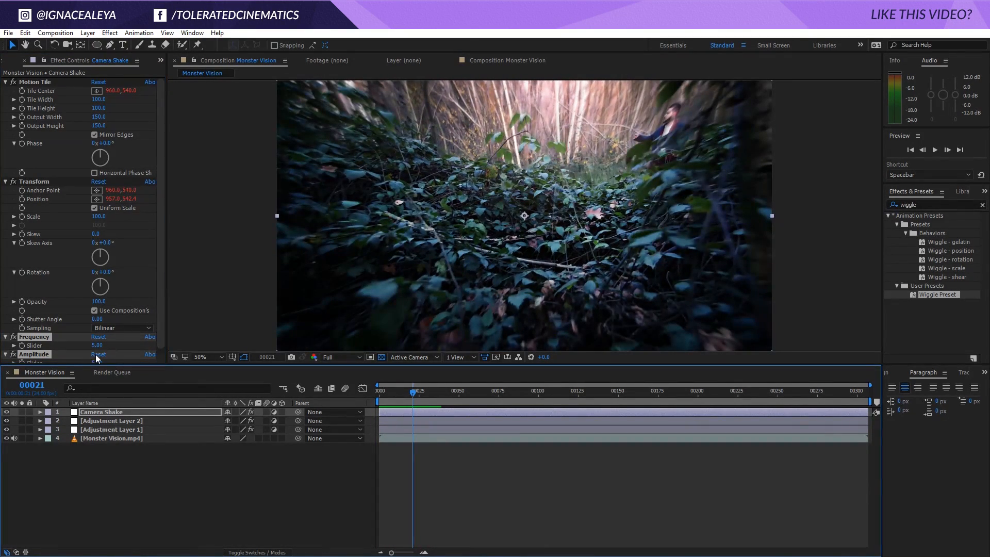
{"action": "mouse_move", "coordinate": [9, 489]}
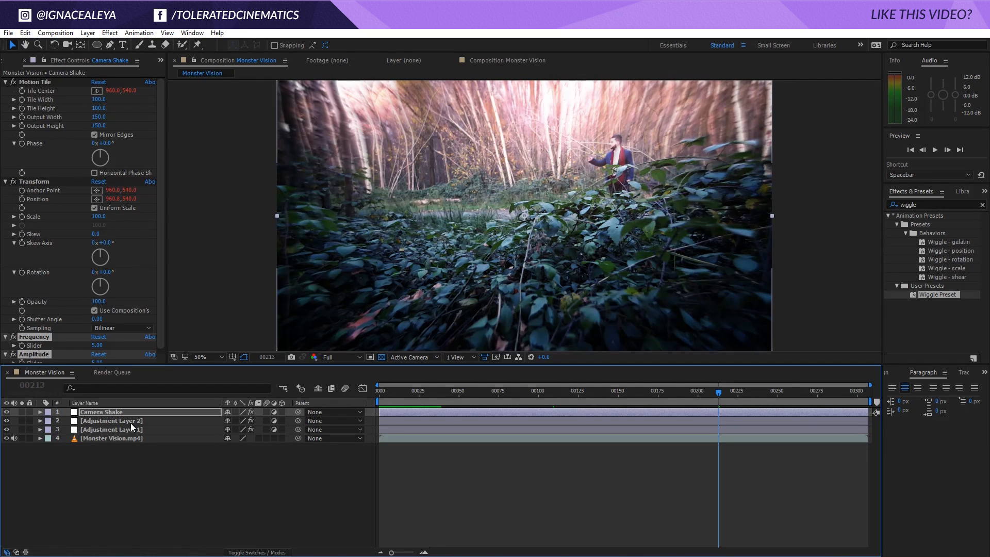
- Apply Colorama to Adjustment Layer 1 and expand its Output Cycle preset palettes
{"action": "left_click", "coordinate": [111, 428]}
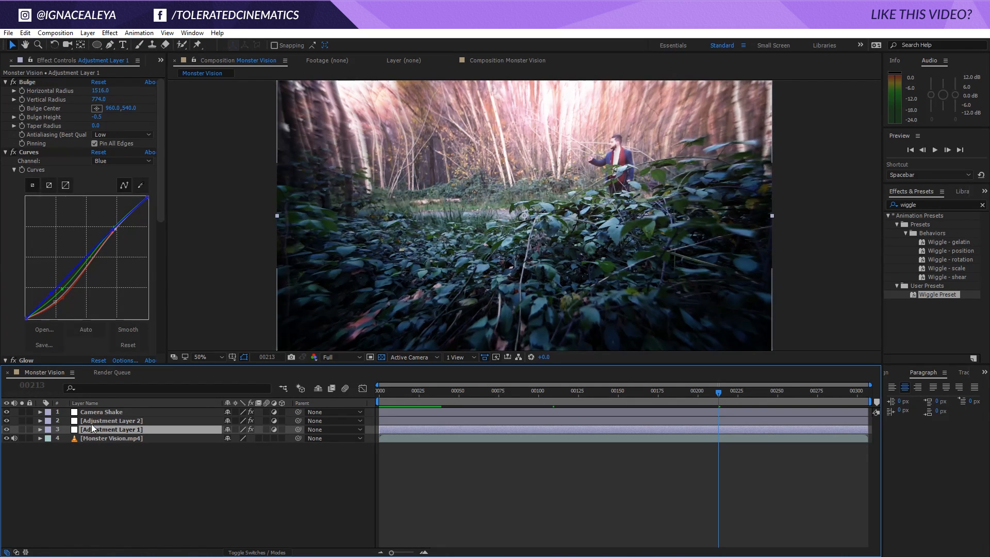
{"action": "left_click", "coordinate": [110, 33]}
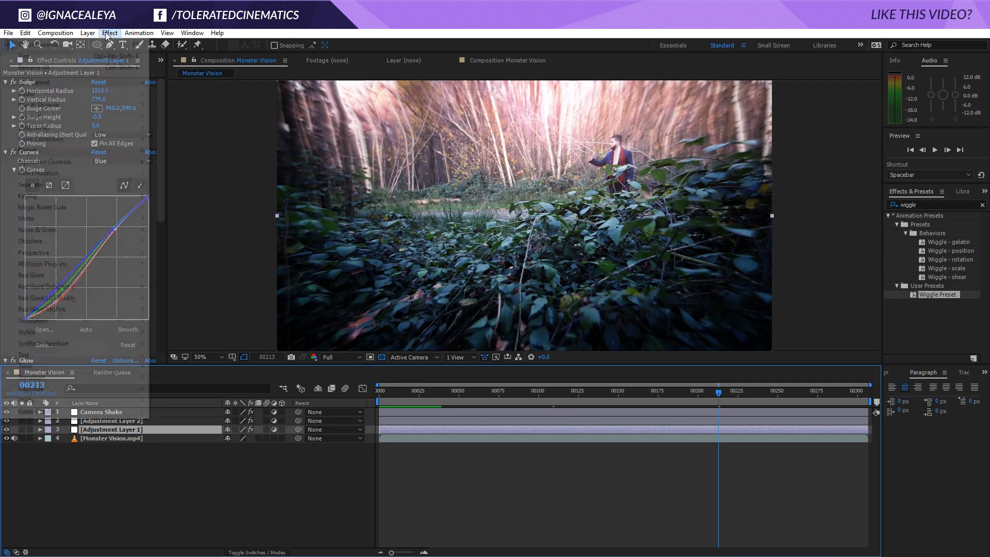
{"action": "left_click", "coordinate": [109, 33]}
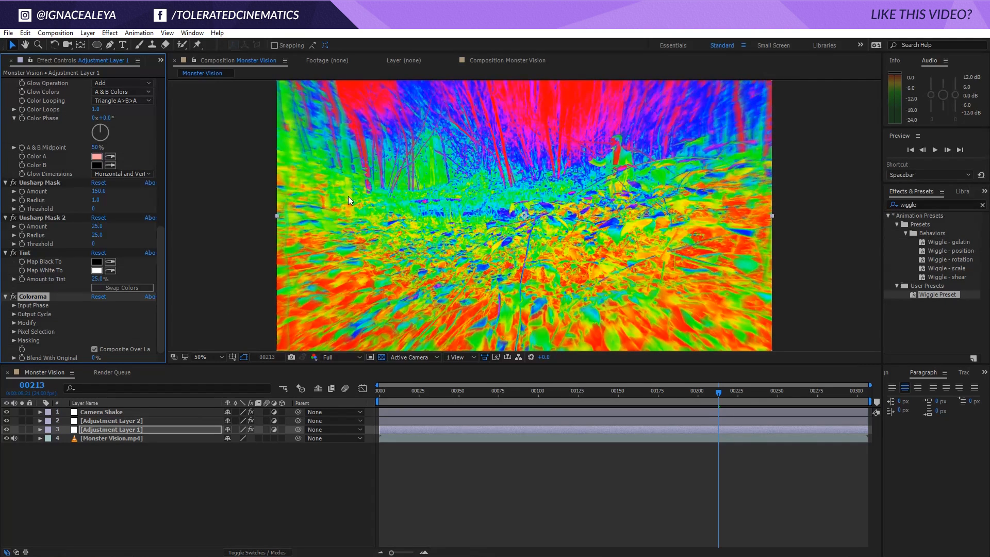
{"action": "left_click", "coordinate": [13, 314]}
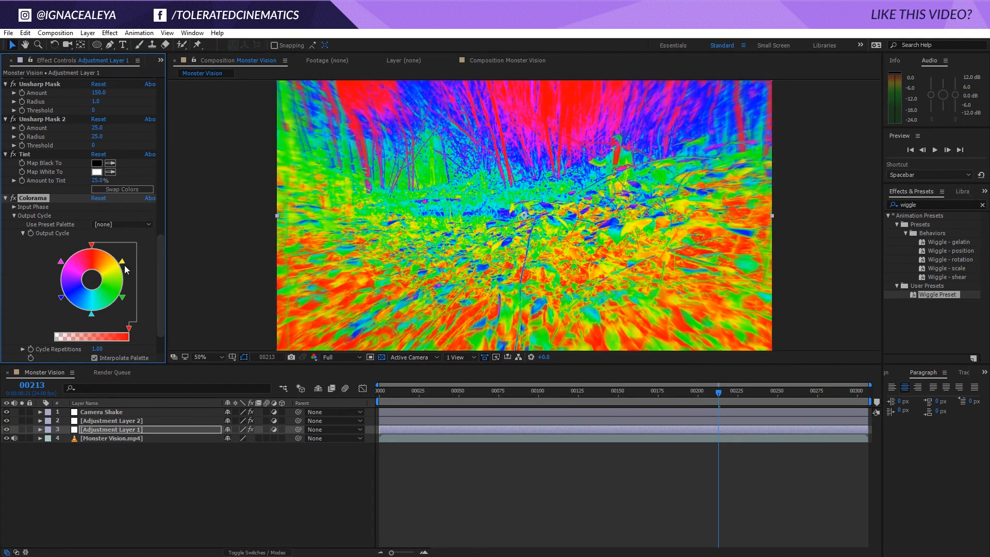
{"action": "left_click", "coordinate": [122, 224]}
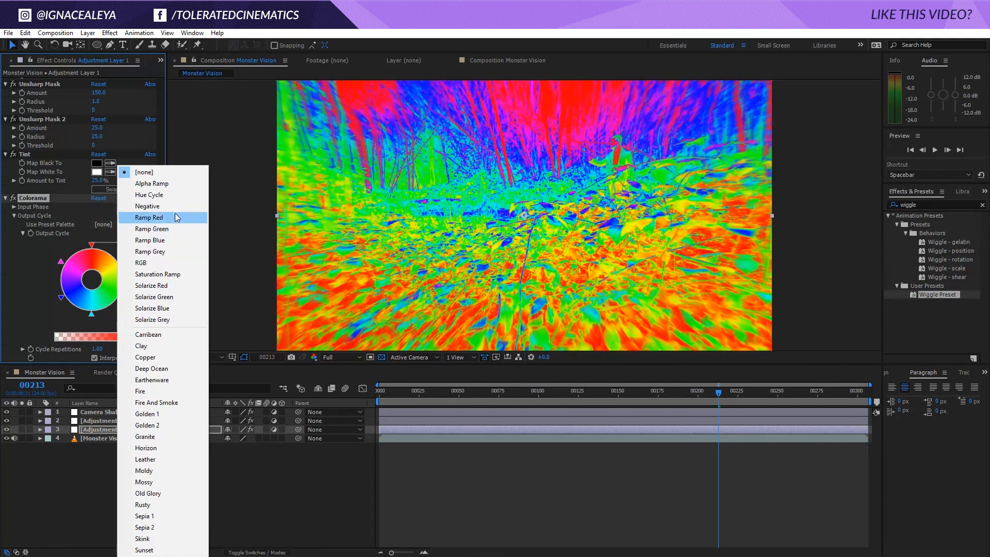
- Try the Negative and Solarize Green palettes, then settle on Solarize Grey
{"action": "left_click", "coordinate": [148, 206]}
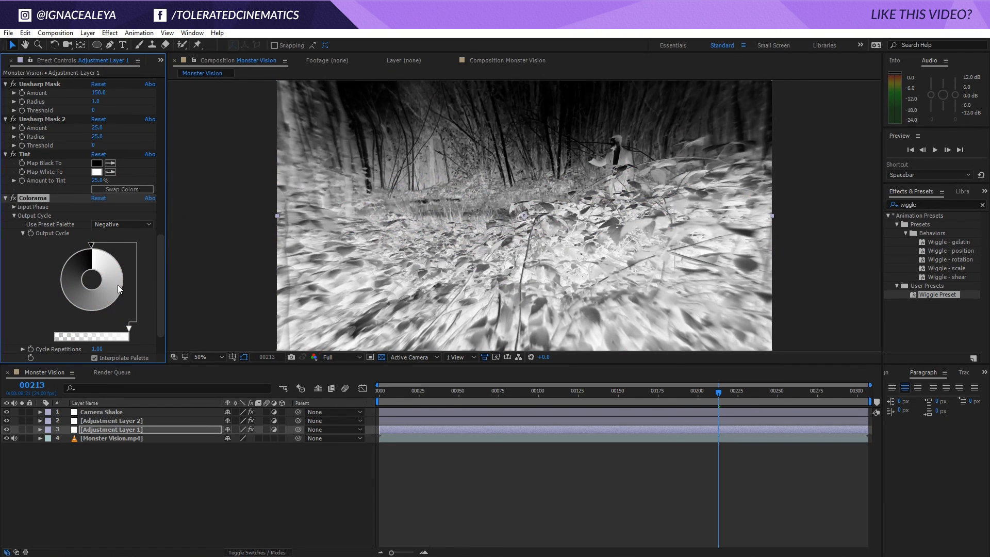
{"action": "left_click", "coordinate": [121, 223]}
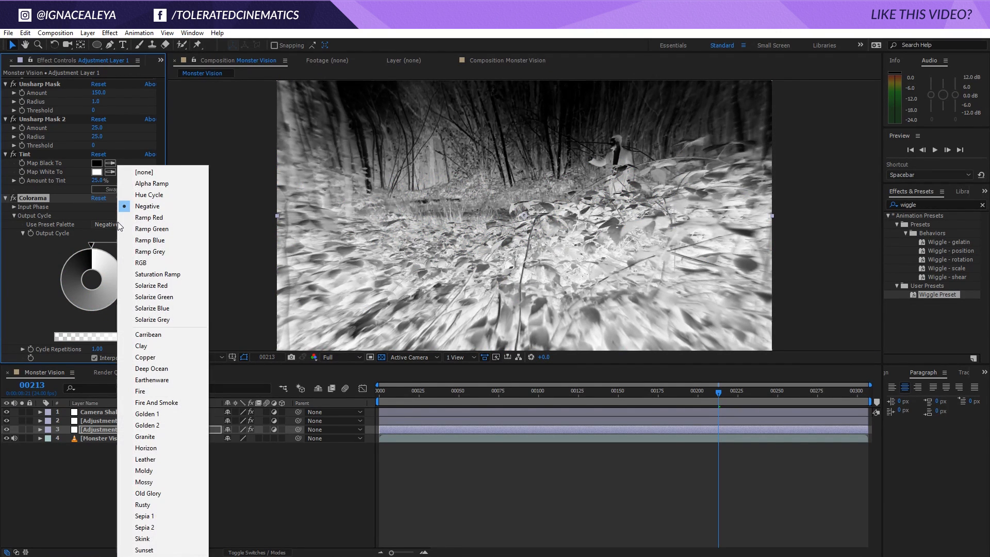
{"action": "mouse_move", "coordinate": [157, 274]}
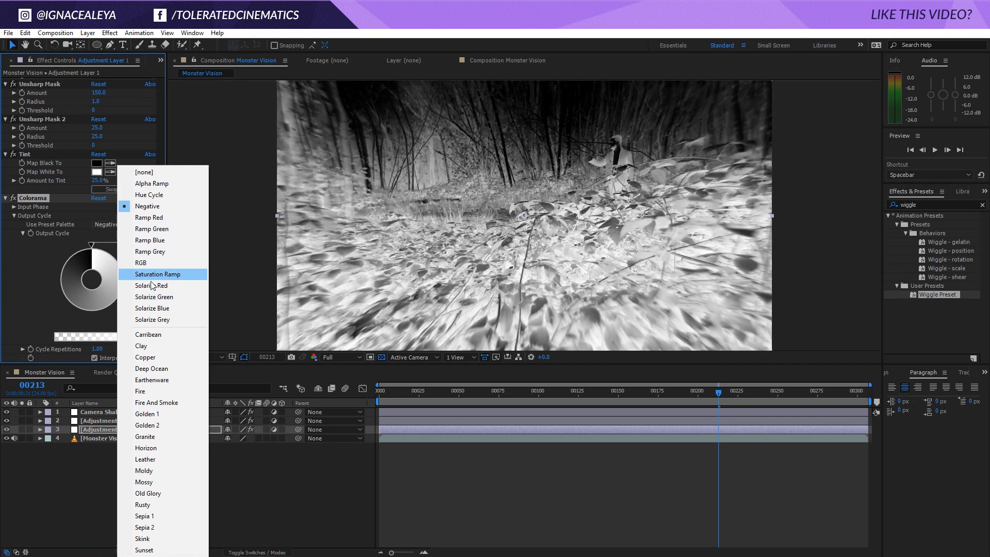
{"action": "left_click", "coordinate": [153, 297]}
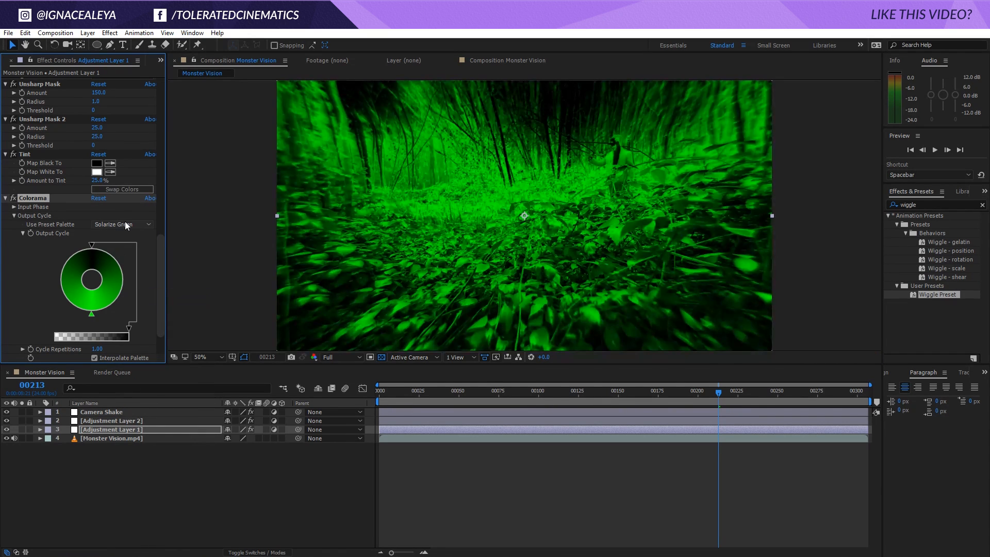
{"action": "left_click", "coordinate": [120, 224]}
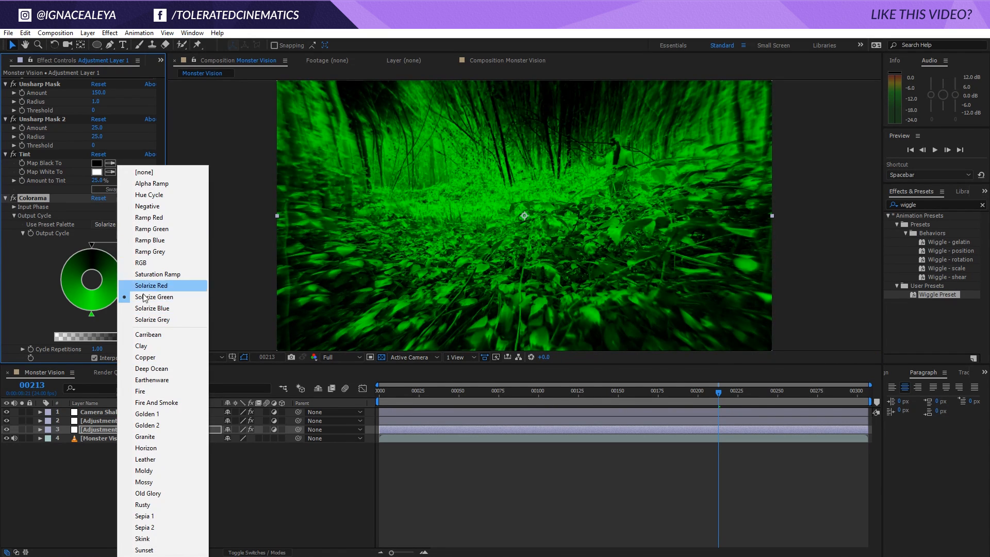
{"action": "left_click", "coordinate": [152, 319]}
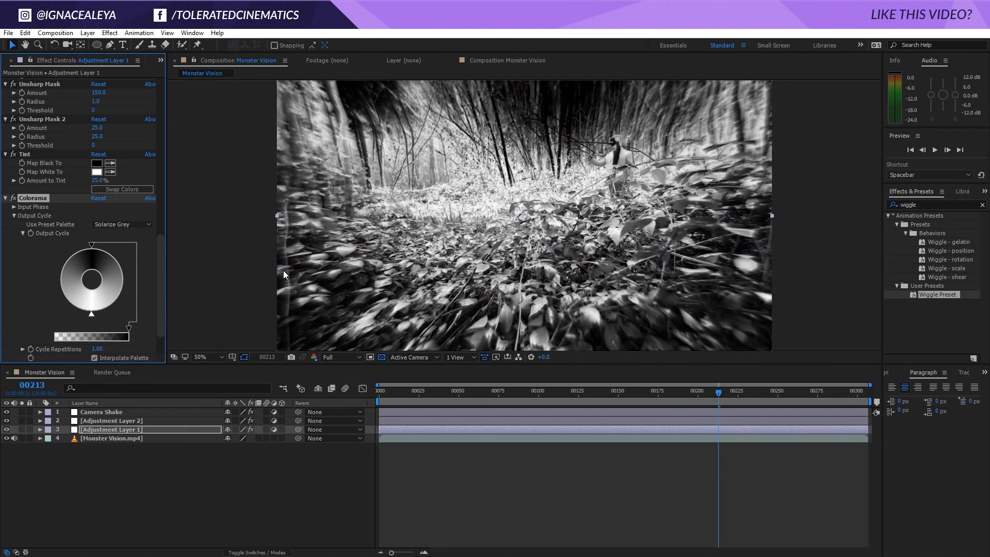
{"action": "mouse_move", "coordinate": [427, 208]}
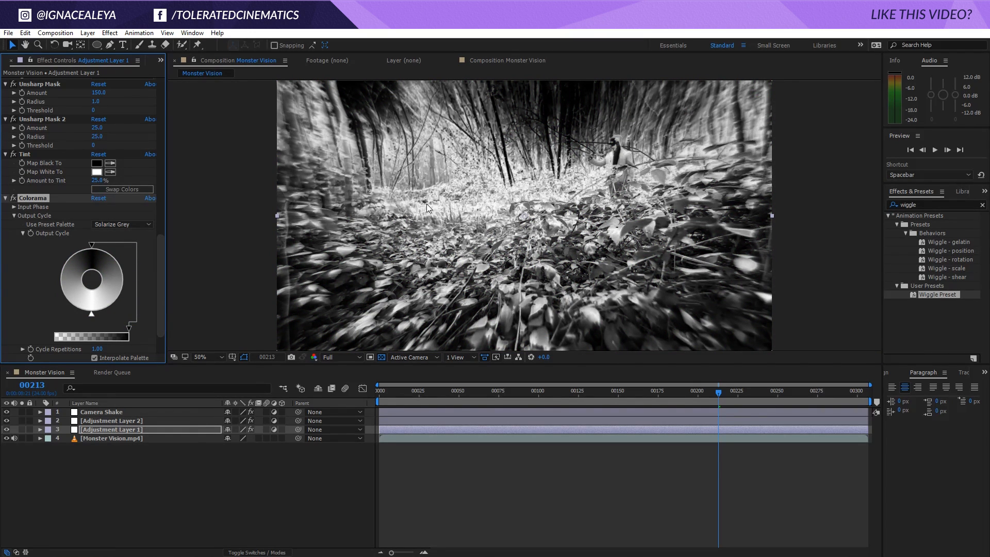
{"action": "mouse_move", "coordinate": [96, 261]}
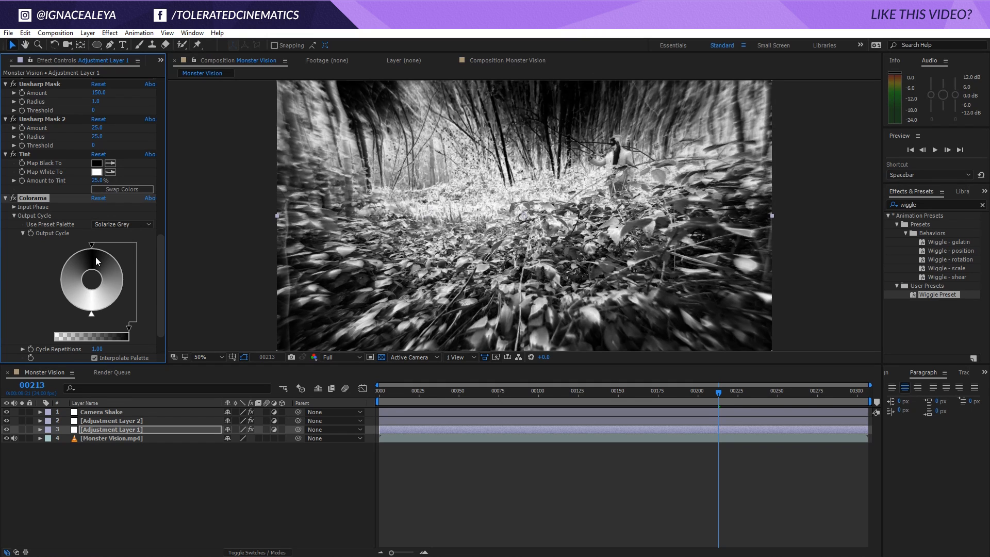
{"action": "mouse_move", "coordinate": [182, 318]}
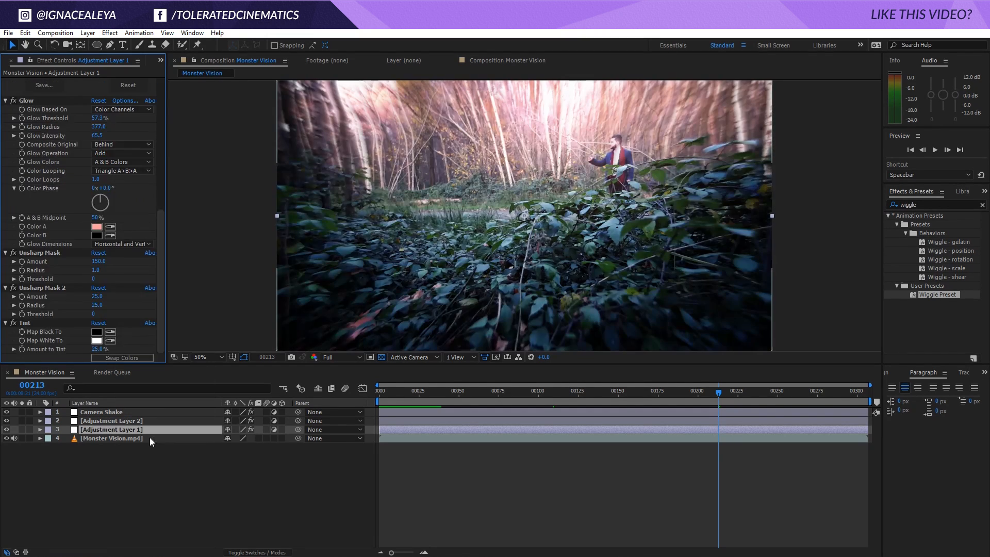
- Duplicate the Monster Vision footage layer via Edit > Duplicate
{"action": "left_click", "coordinate": [111, 438]}
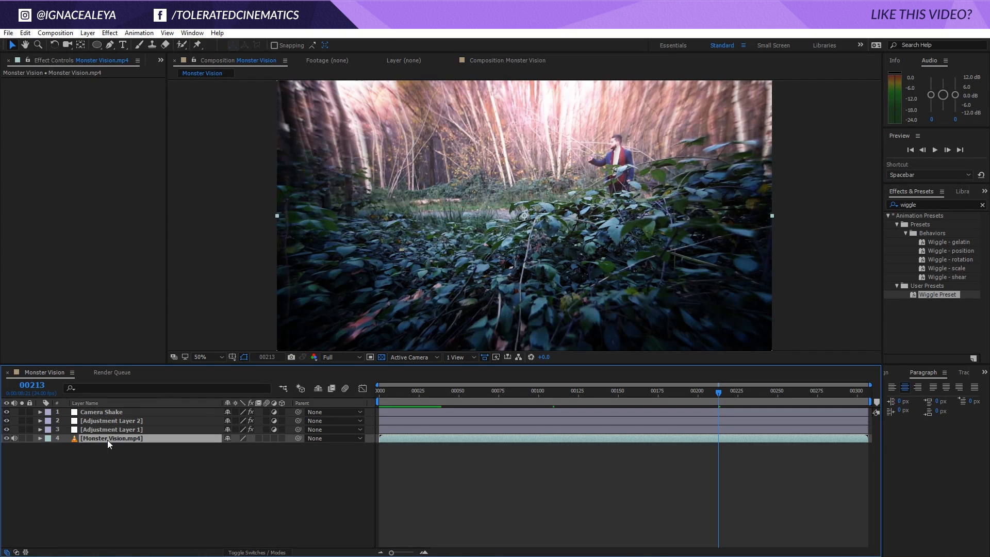
{"action": "left_click", "coordinate": [25, 33]}
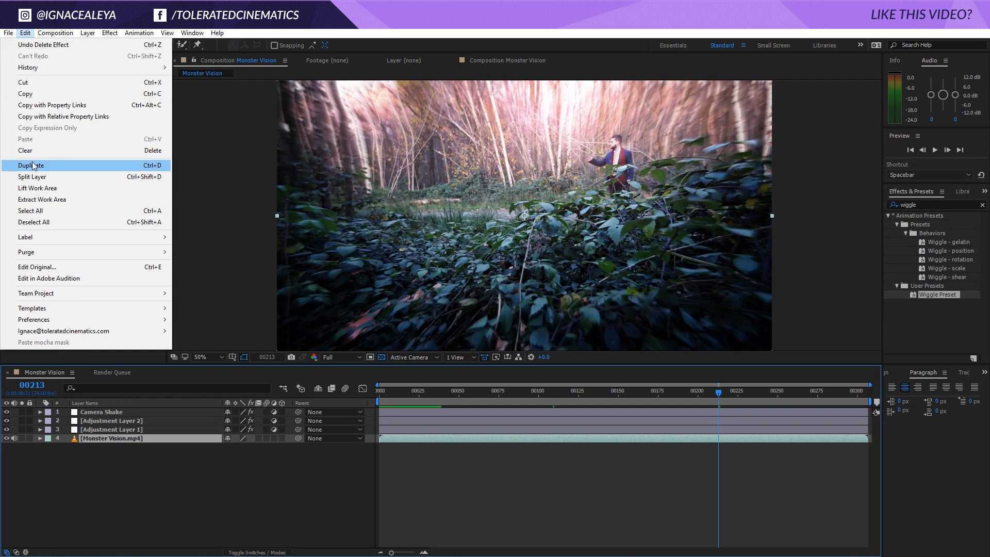
{"action": "left_click", "coordinate": [109, 33]}
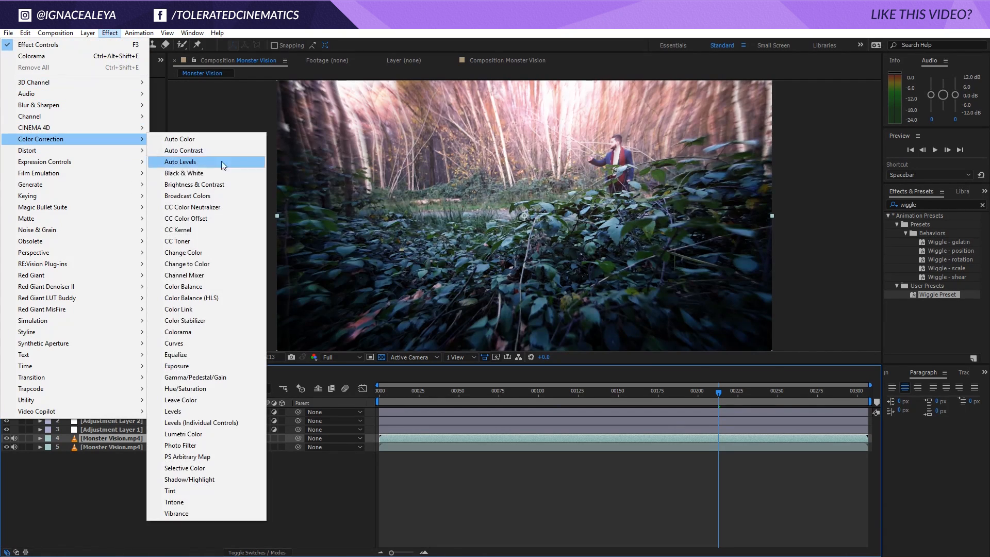
- Recolour the duplicate with Colorama's Fire And Smoke palette
{"action": "left_click", "coordinate": [177, 331]}
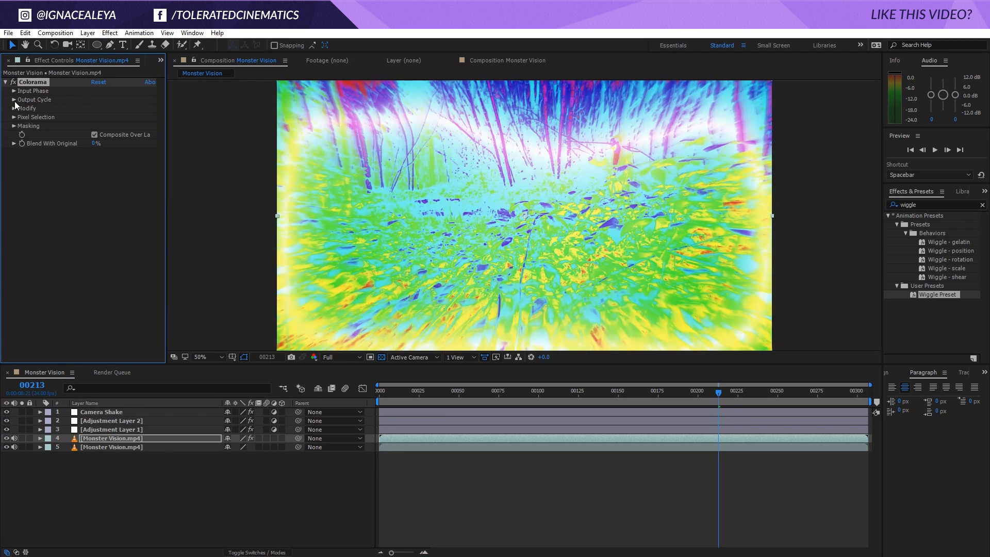
{"action": "left_click", "coordinate": [120, 108]}
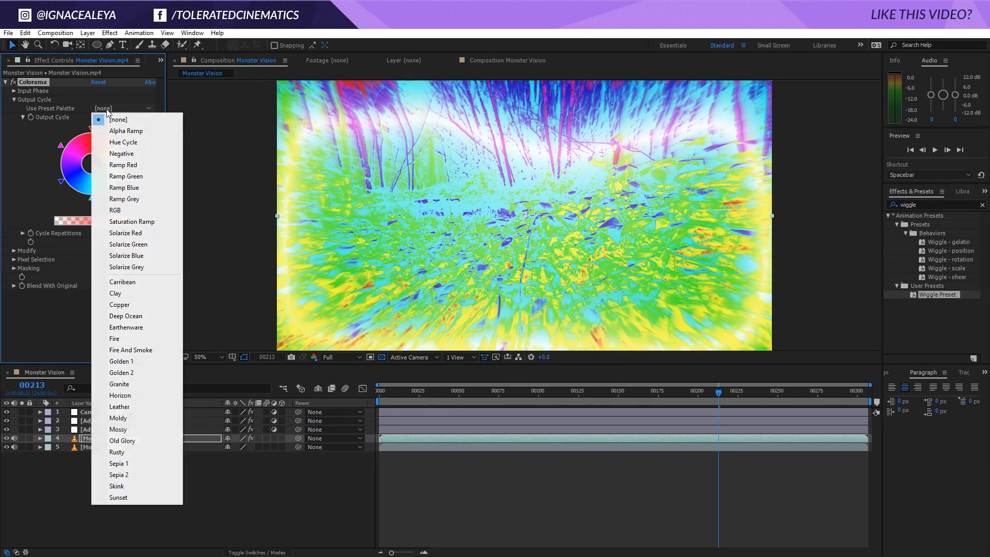
{"action": "mouse_move", "coordinate": [131, 349]}
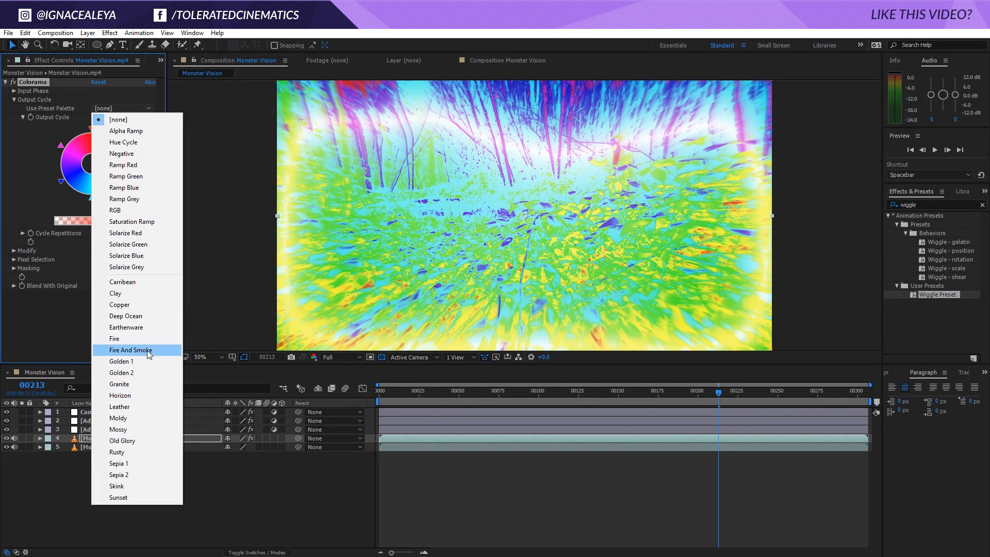
{"action": "left_click", "coordinate": [131, 350]}
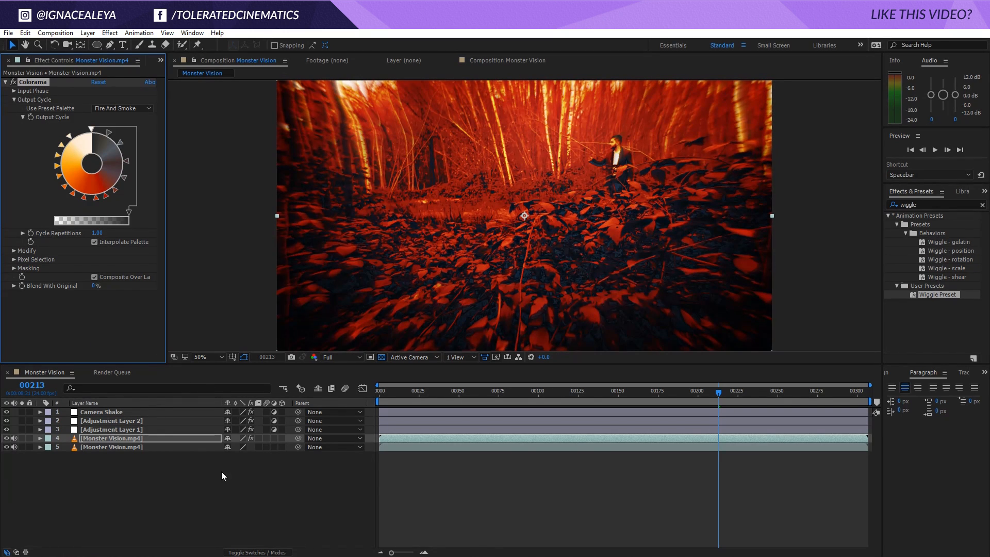
- Cycle the duplicate through Darken, Multiply, Add, Screen, Overlay and others, settling on Soft Light
{"action": "left_click", "coordinate": [237, 438]}
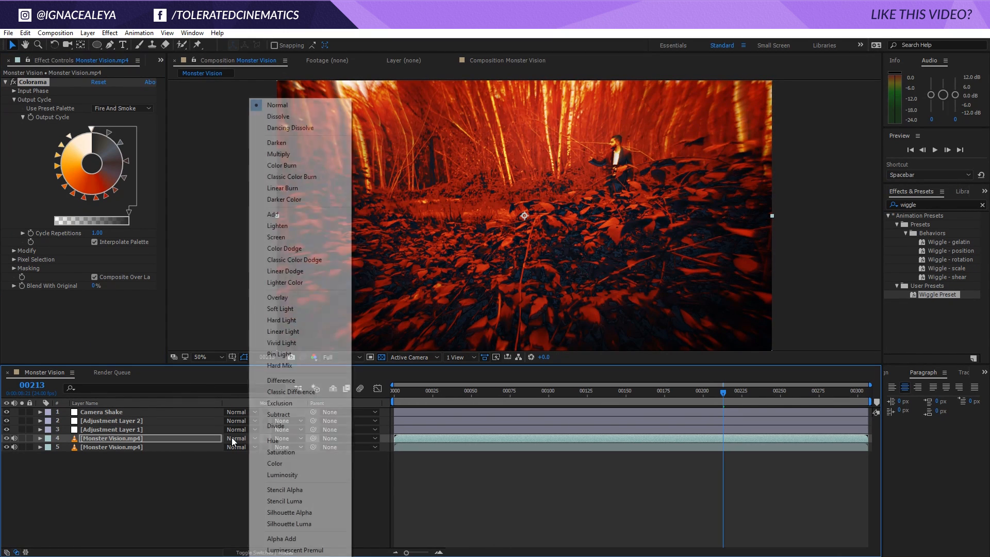
{"action": "left_click", "coordinate": [277, 142]}
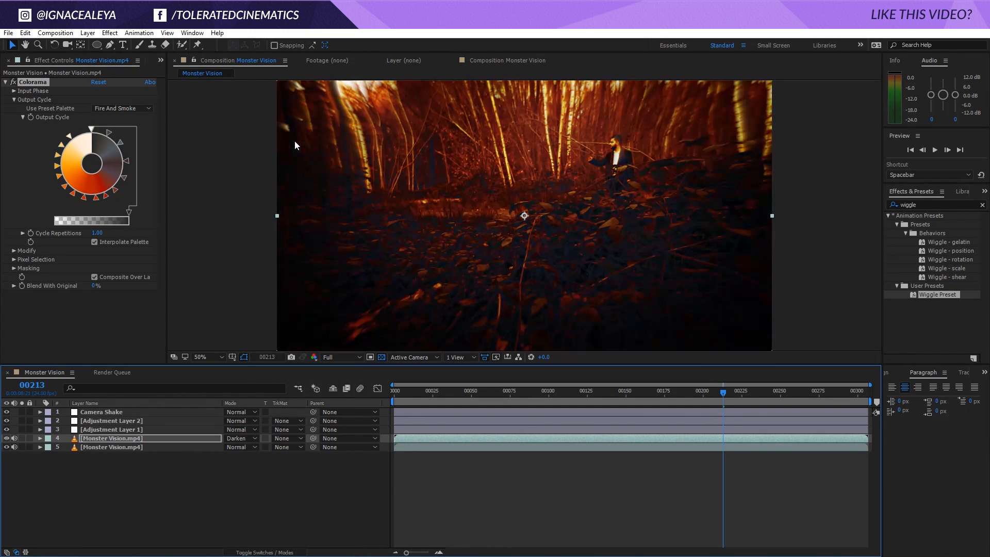
{"action": "left_click", "coordinate": [240, 438]}
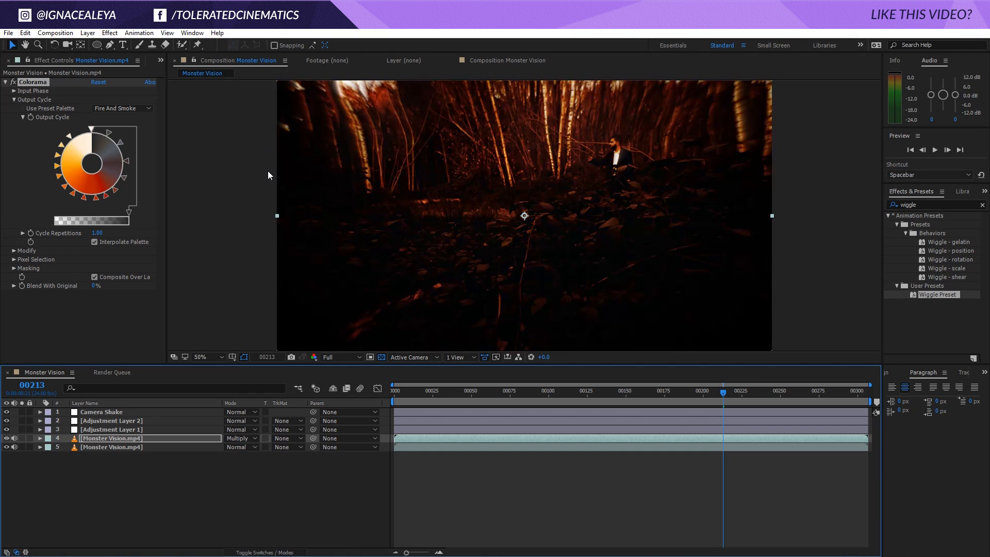
{"action": "left_click", "coordinate": [240, 438]}
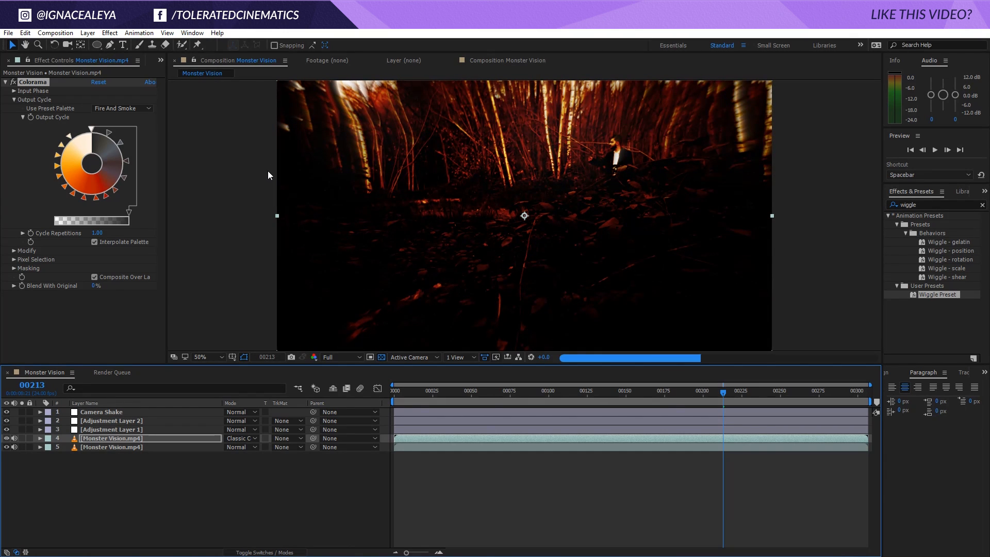
{"action": "left_click", "coordinate": [241, 438]}
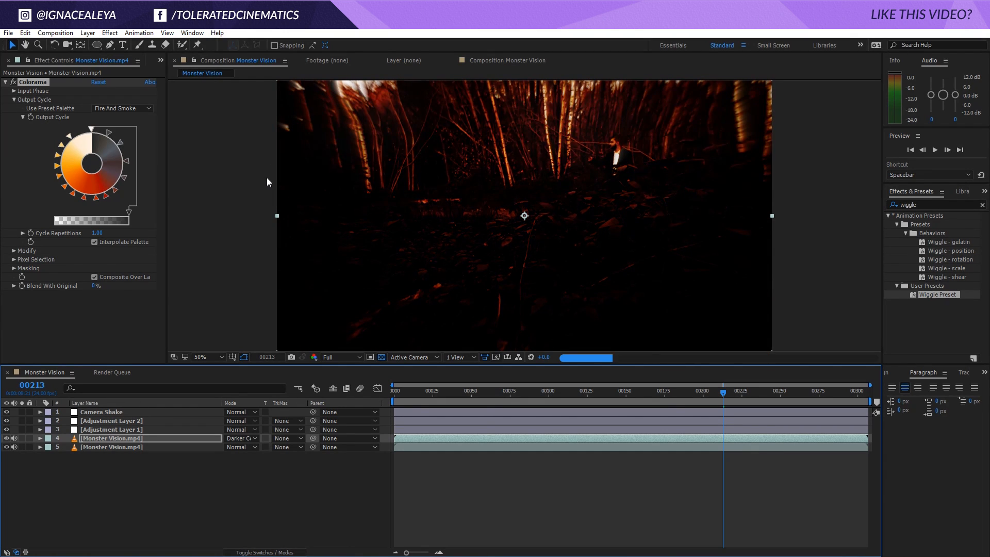
{"action": "left_click", "coordinate": [241, 438]}
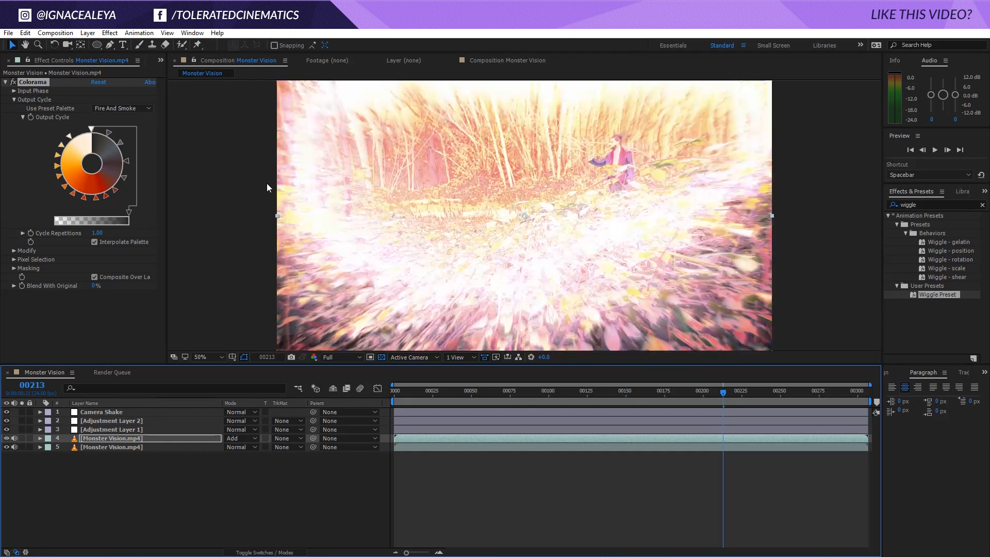
{"action": "left_click", "coordinate": [240, 439]}
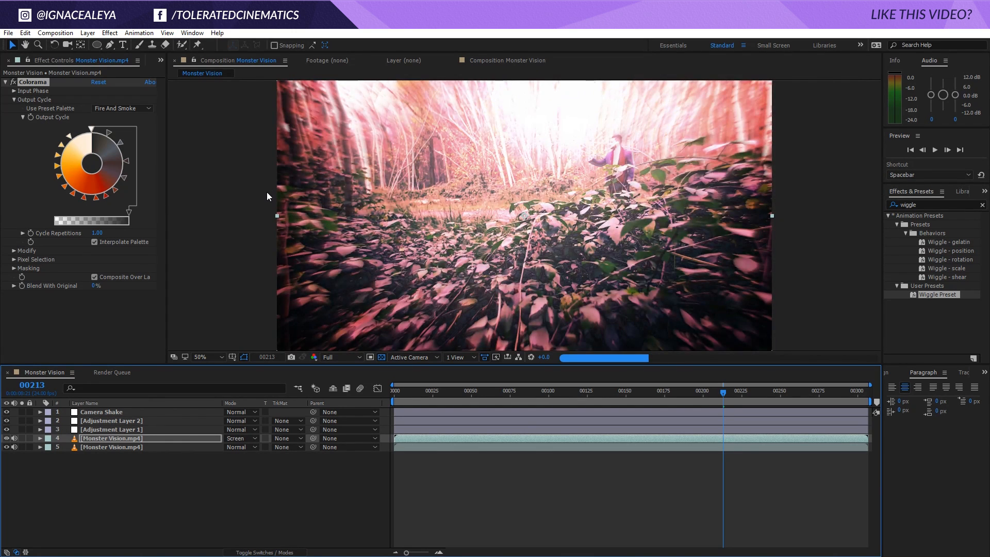
{"action": "left_click", "coordinate": [239, 439]}
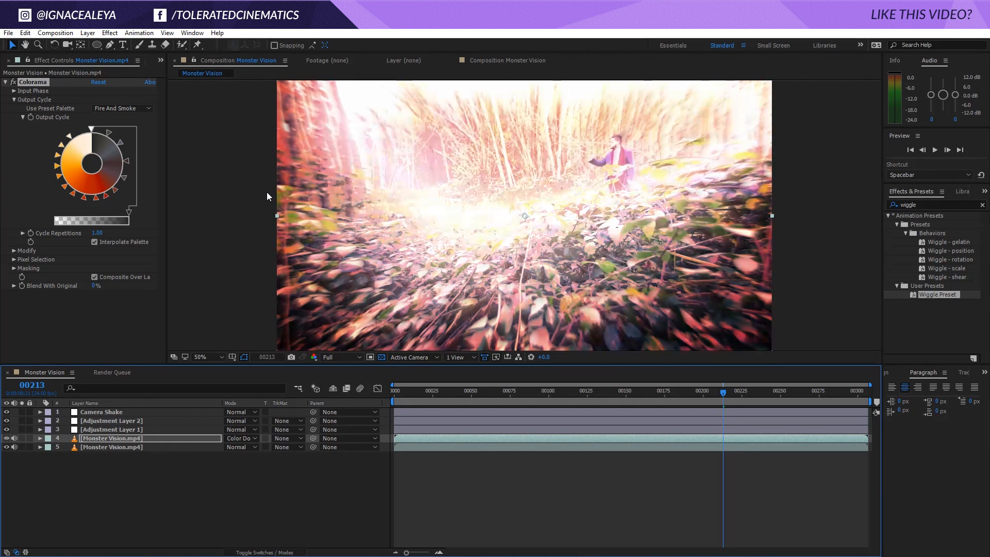
{"action": "left_click", "coordinate": [241, 438]}
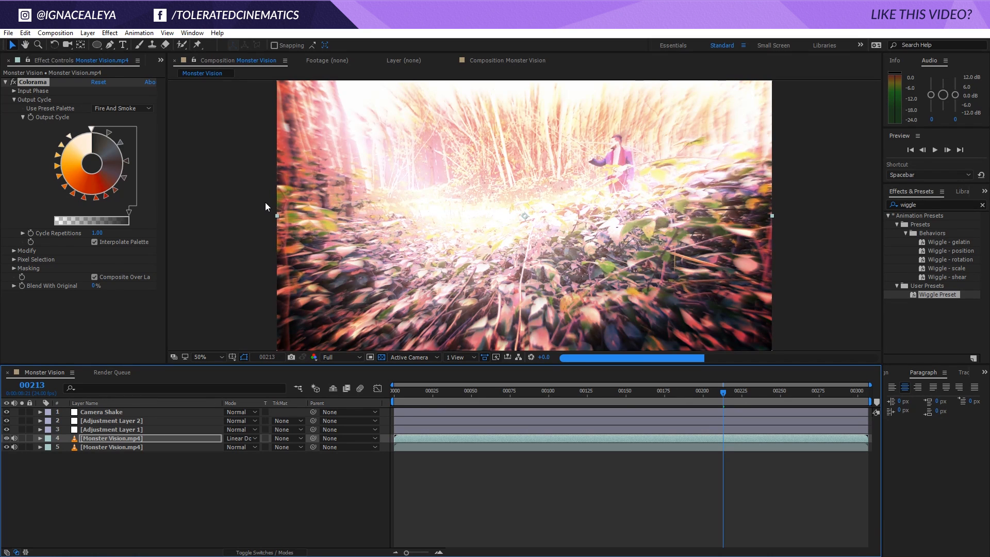
{"action": "left_click", "coordinate": [240, 438]}
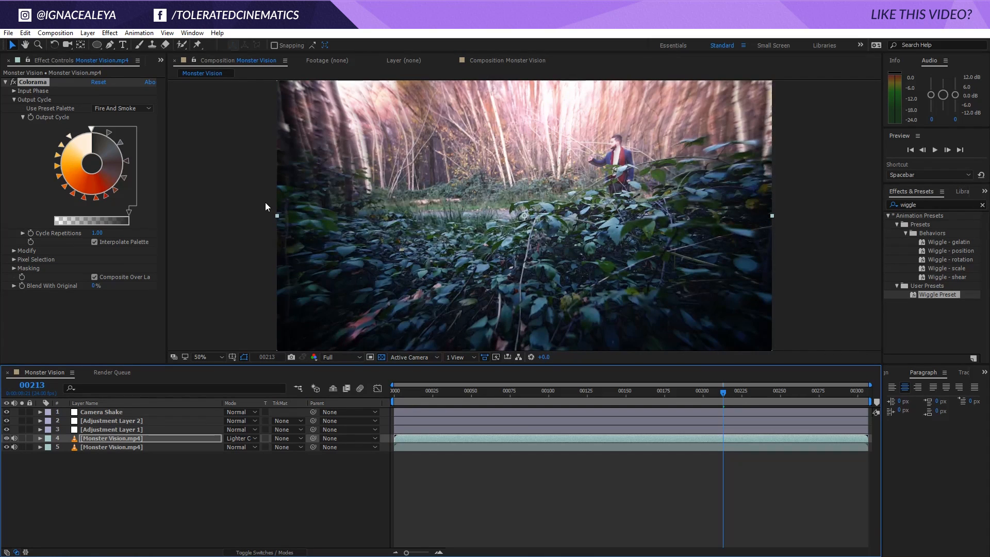
{"action": "left_click", "coordinate": [240, 438]}
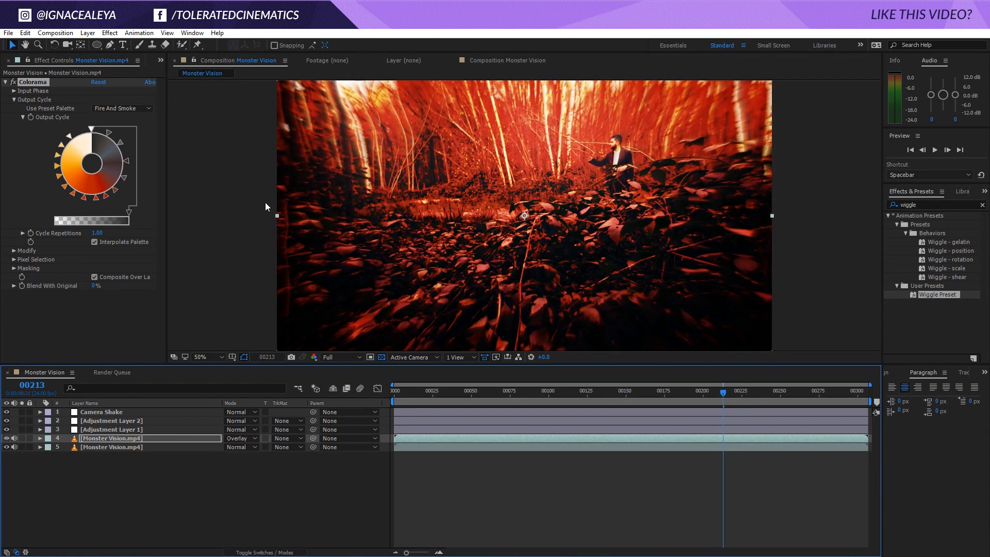
{"action": "left_click", "coordinate": [240, 437]}
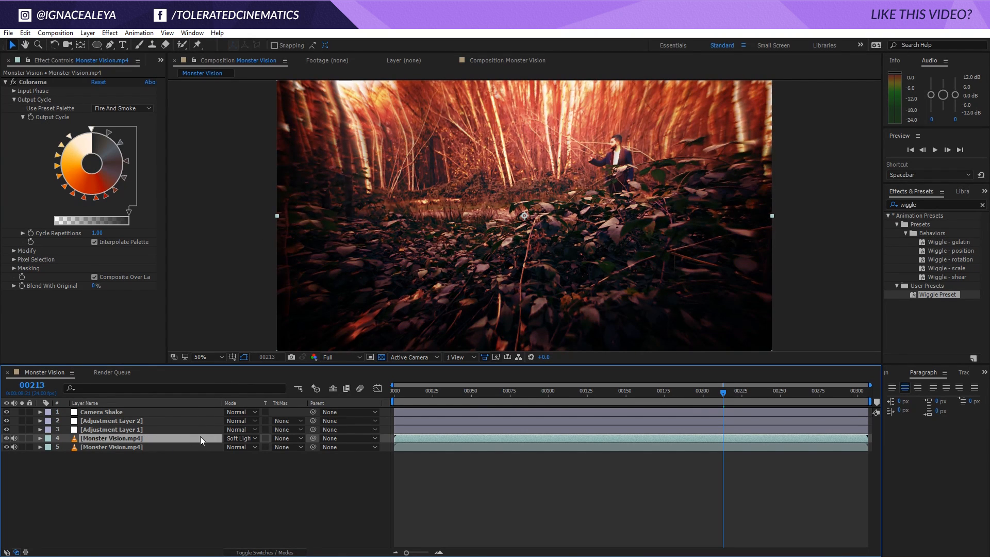
{"action": "left_click", "coordinate": [39, 438]}
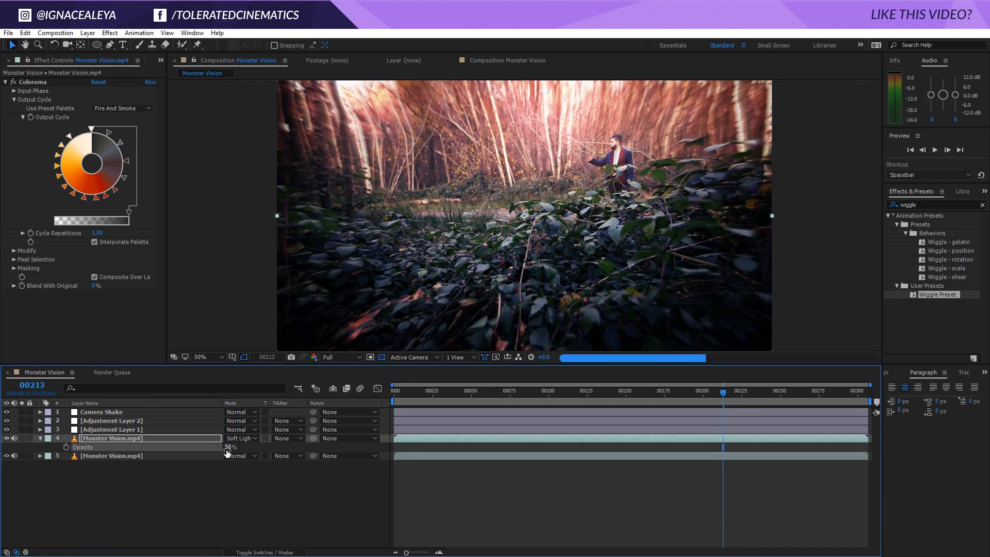
- Set the fire-coloured duplicate layer's opacity to 50%
{"action": "left_click", "coordinate": [6, 438]}
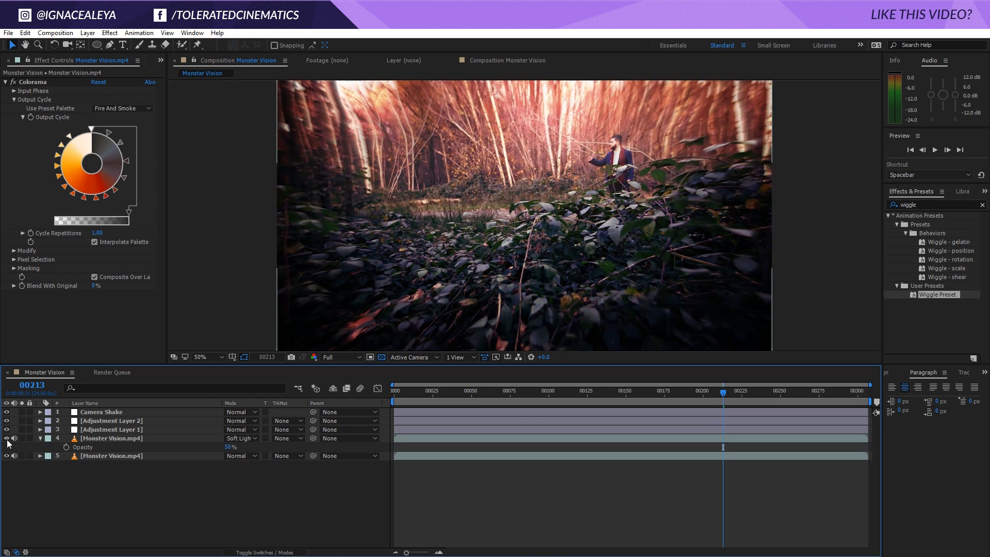
{"action": "left_click", "coordinate": [800, 399]}
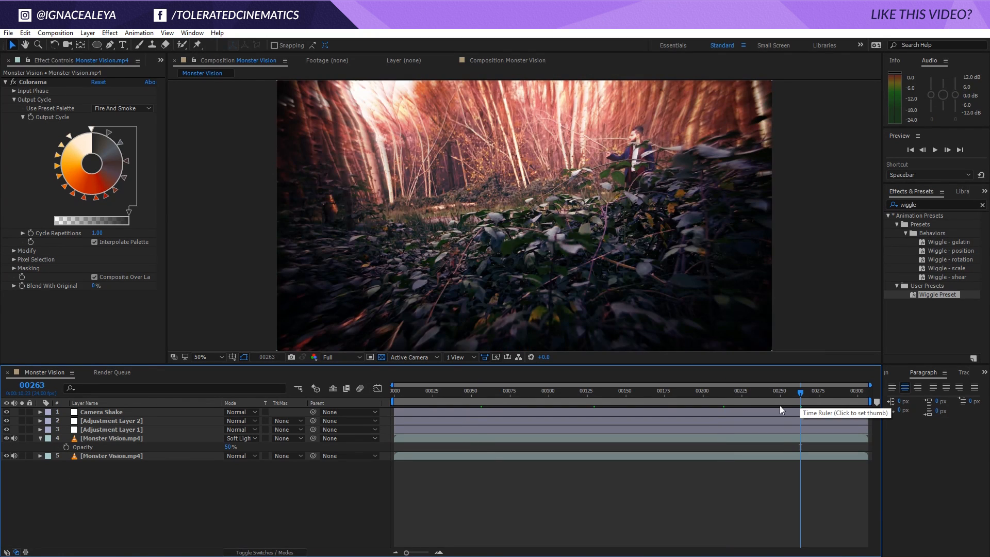
{"action": "mouse_move", "coordinate": [732, 404]}
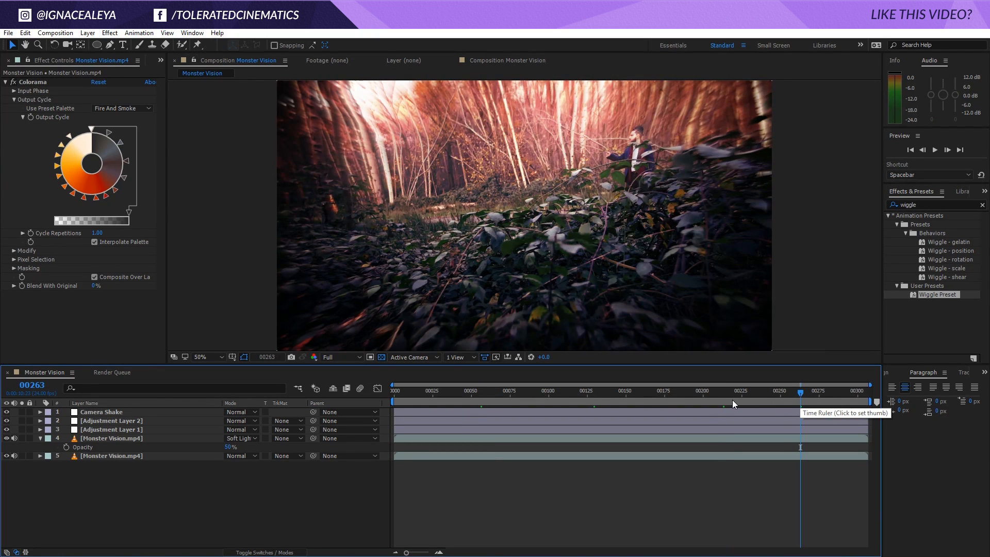
{"action": "mouse_move", "coordinate": [705, 410]}
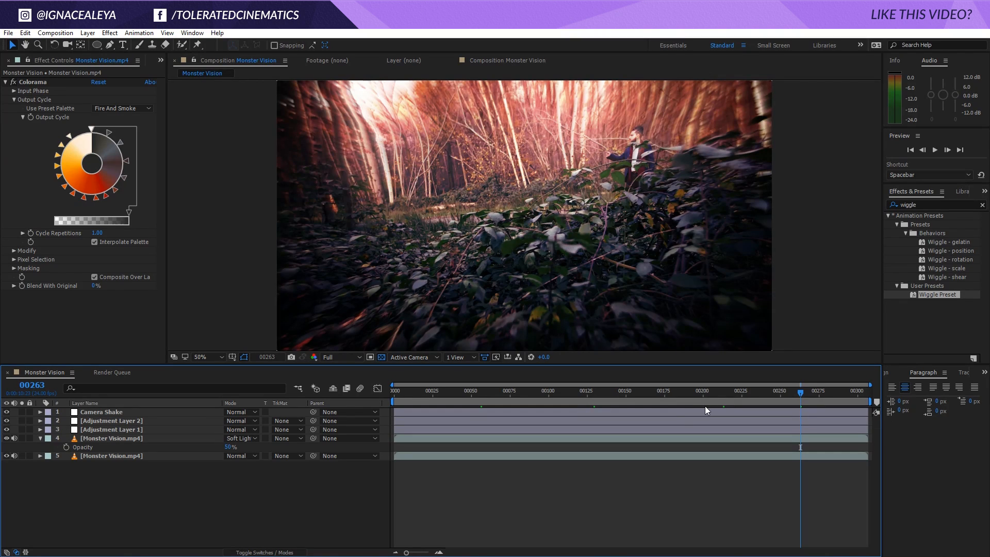
{"action": "mouse_move", "coordinate": [682, 415]}
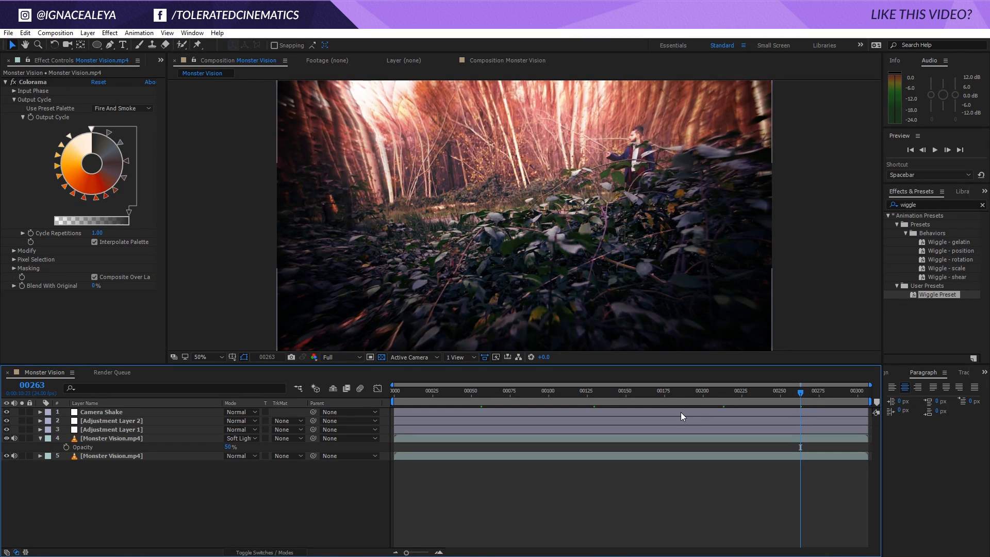